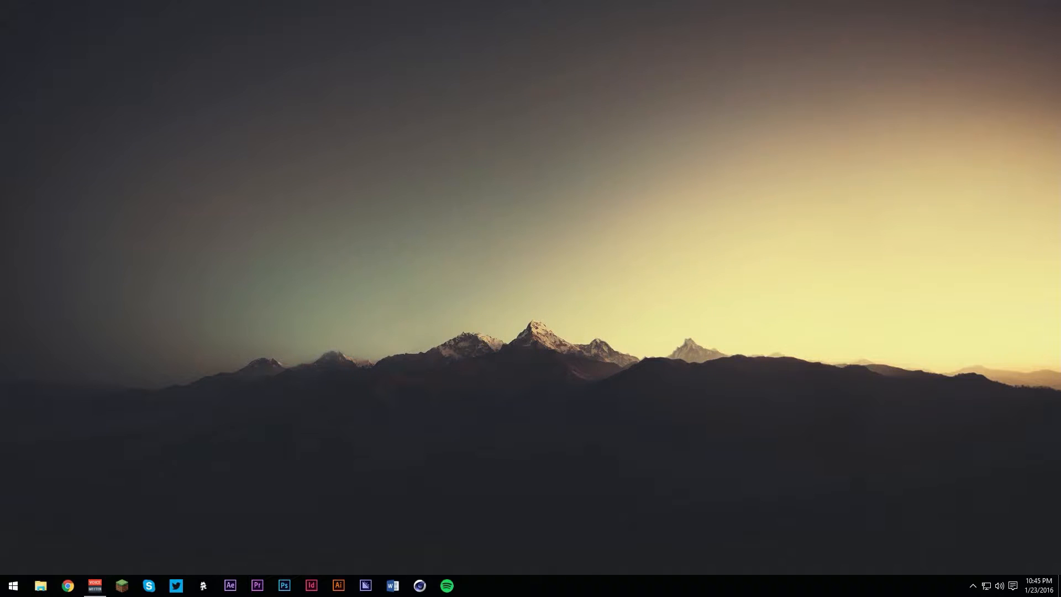
{"action": "mouse_move", "coordinate": [383, 178]}
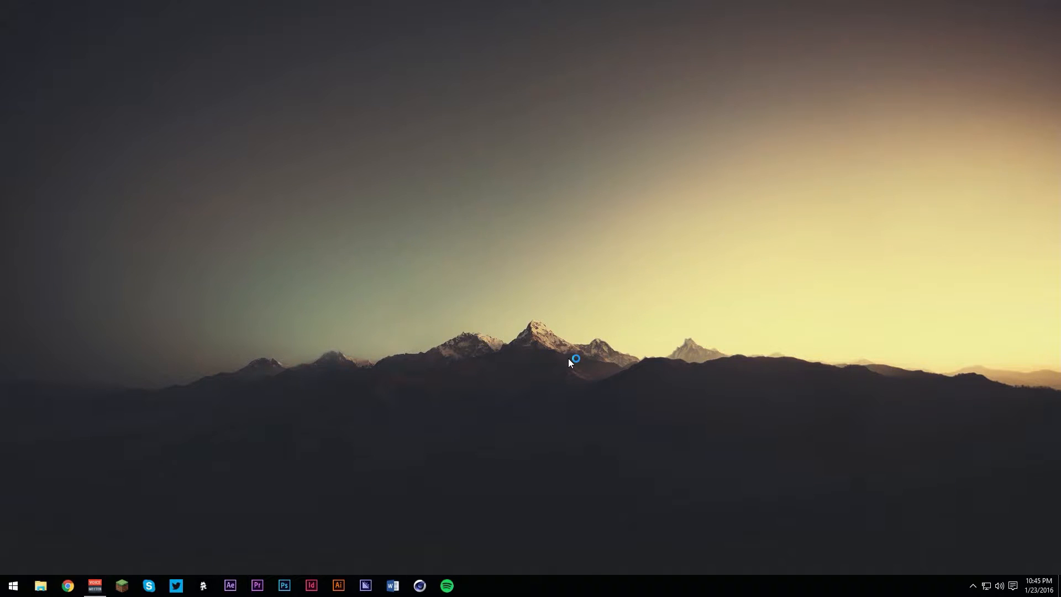
Launch Premiere Pro from the taskbar and let the EDITING project load
{"action": "left_click", "coordinate": [257, 586]}
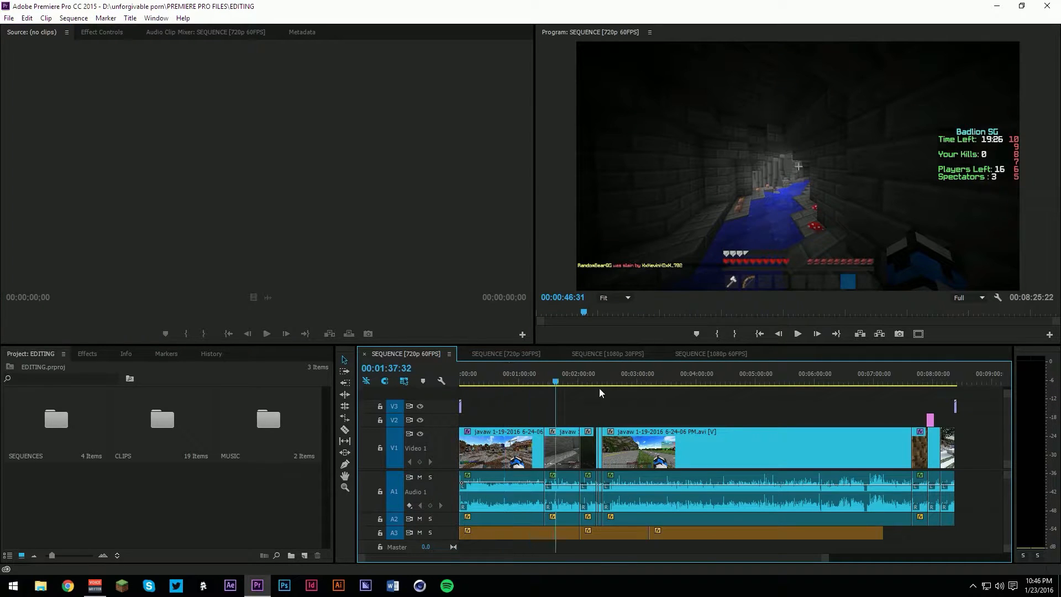
Preview three later points of the Minecraft sequence, then return the playhead to 00:00:00:00
{"action": "left_click", "coordinate": [632, 383]}
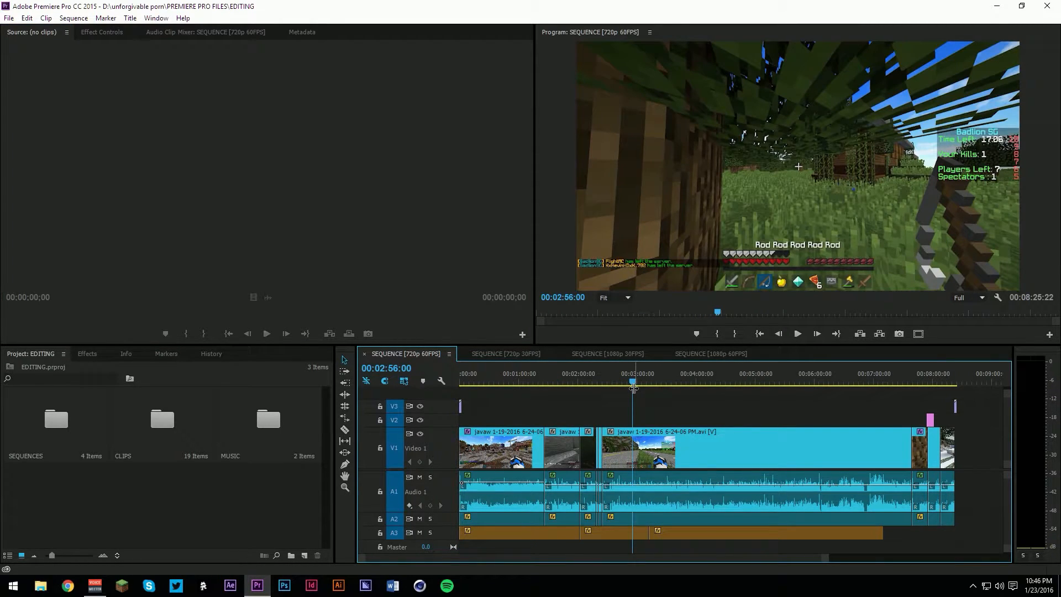
{"action": "mouse_move", "coordinate": [634, 160]}
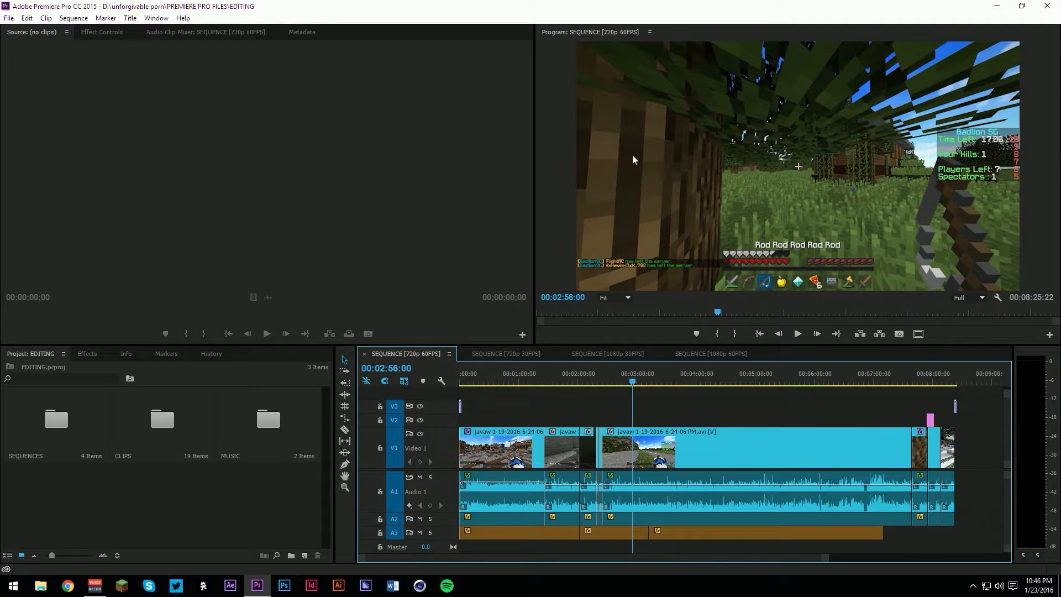
{"action": "mouse_move", "coordinate": [898, 232]}
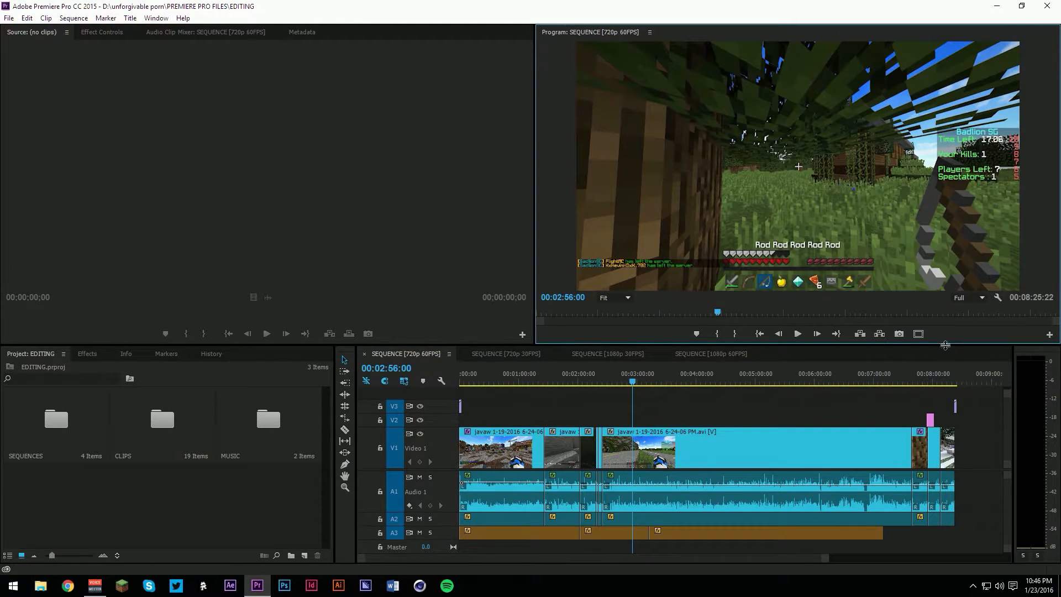
{"action": "left_click", "coordinate": [762, 381]}
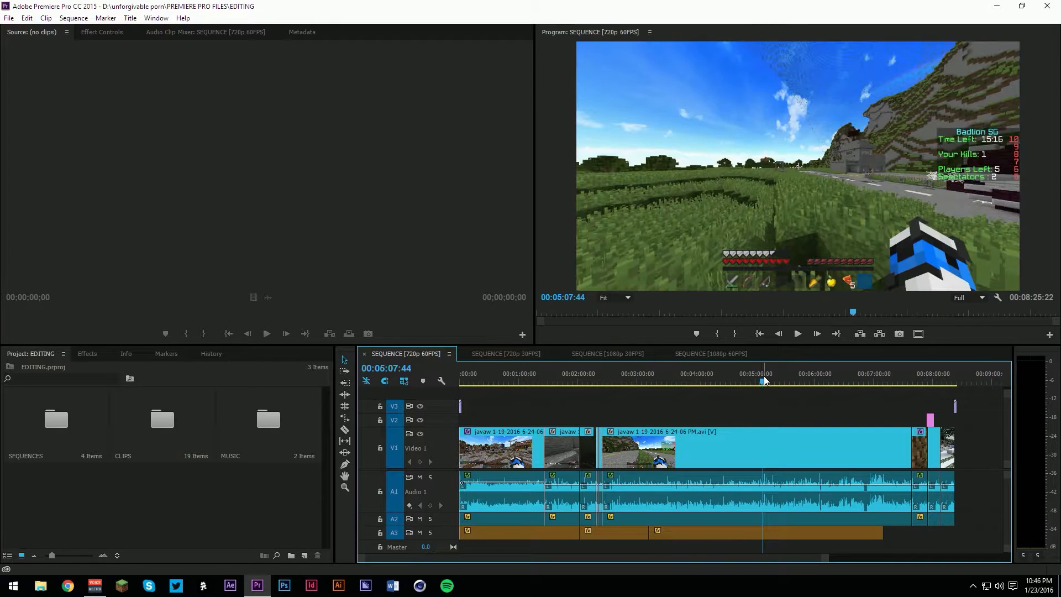
{"action": "left_click", "coordinate": [897, 382]}
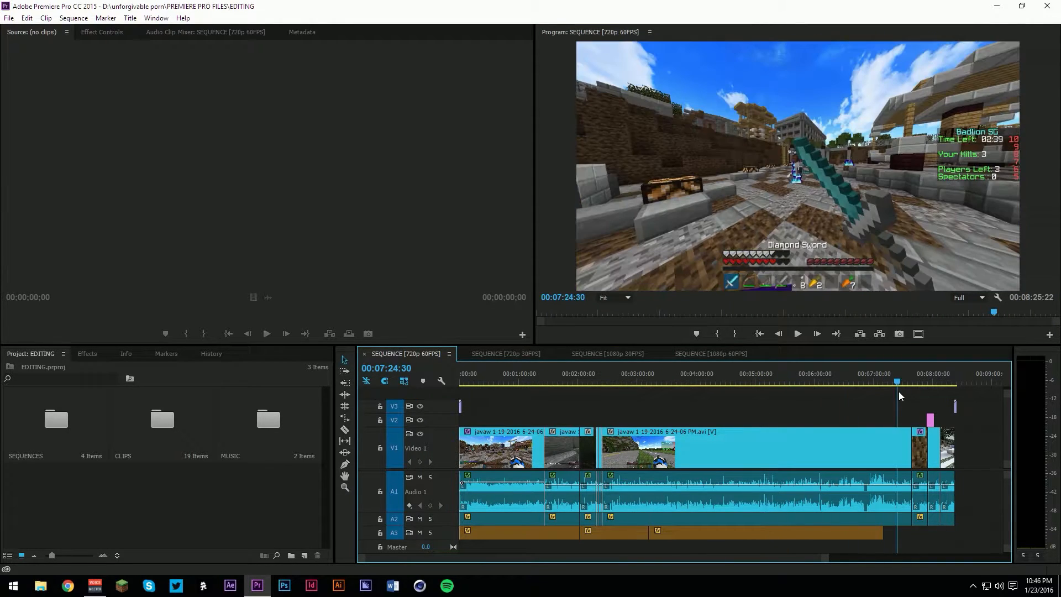
{"action": "left_click", "coordinate": [924, 381]}
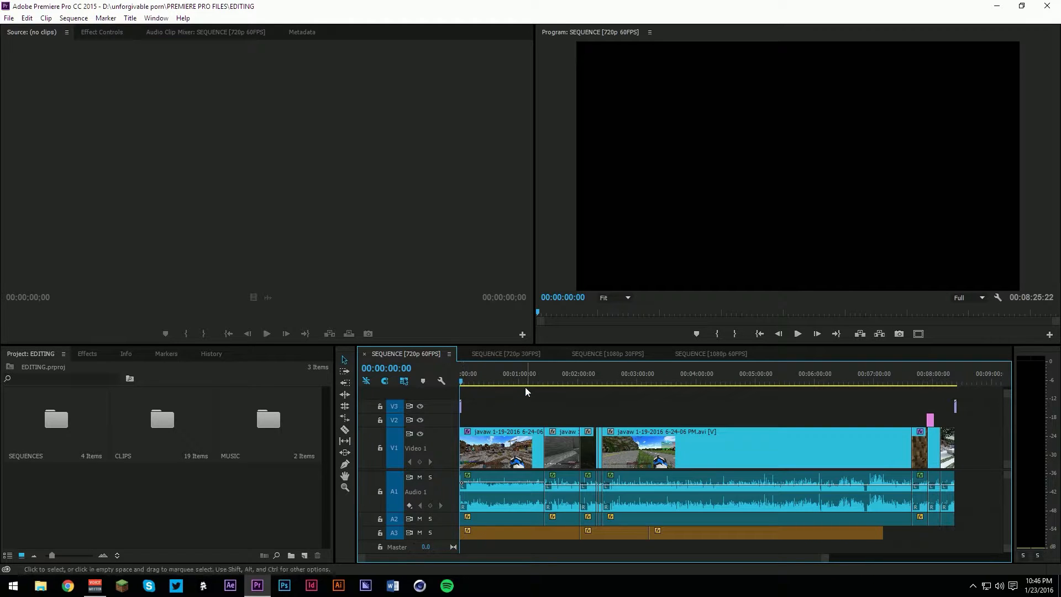
Bring up Export Settings via File > Export > Media and browse the Preset list
{"action": "left_click", "coordinate": [10, 18]}
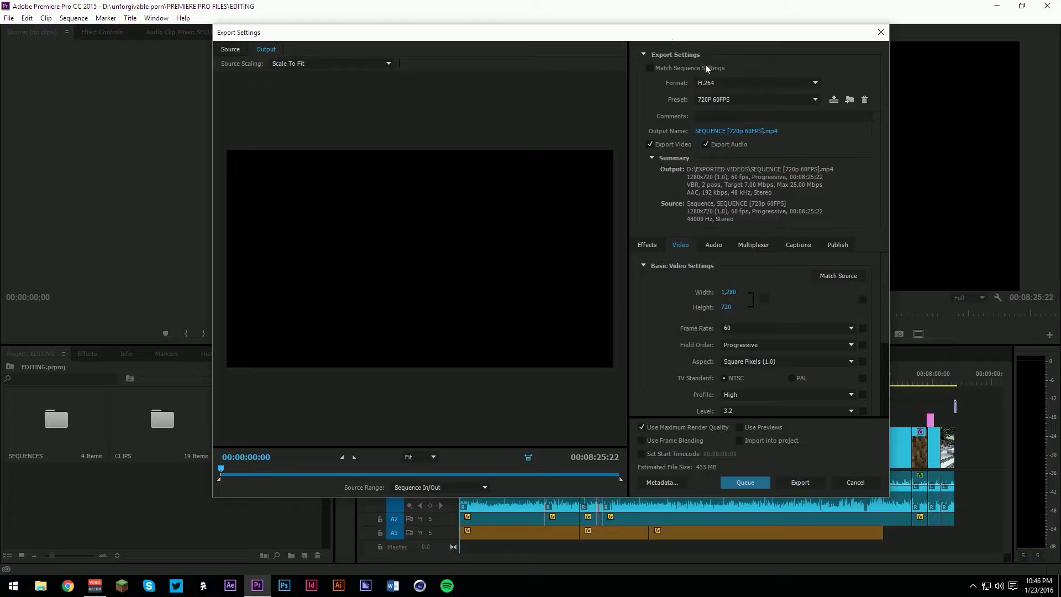
{"action": "mouse_move", "coordinate": [718, 84]}
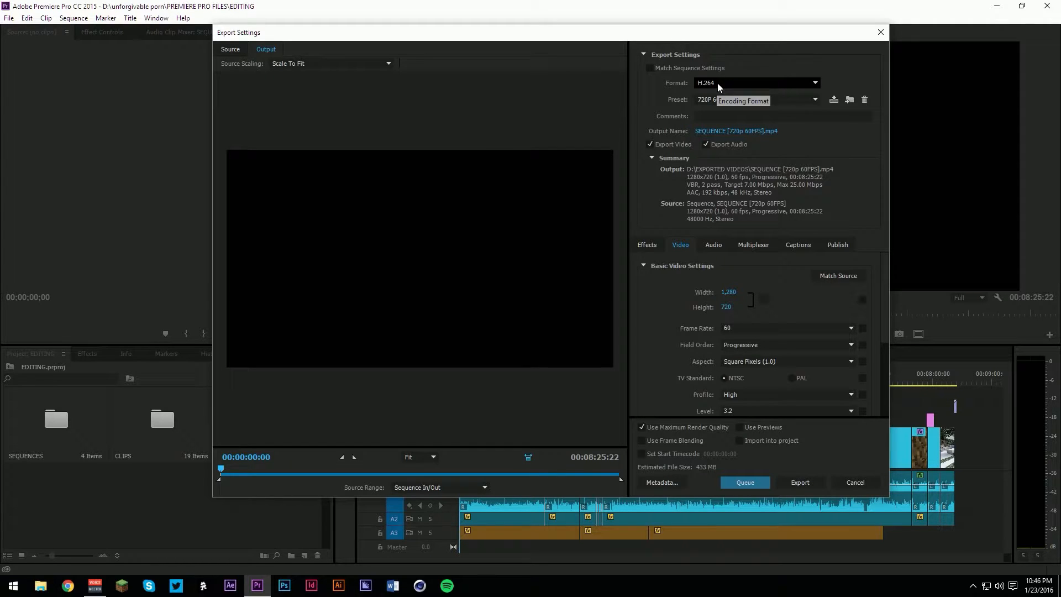
{"action": "mouse_move", "coordinate": [731, 223]}
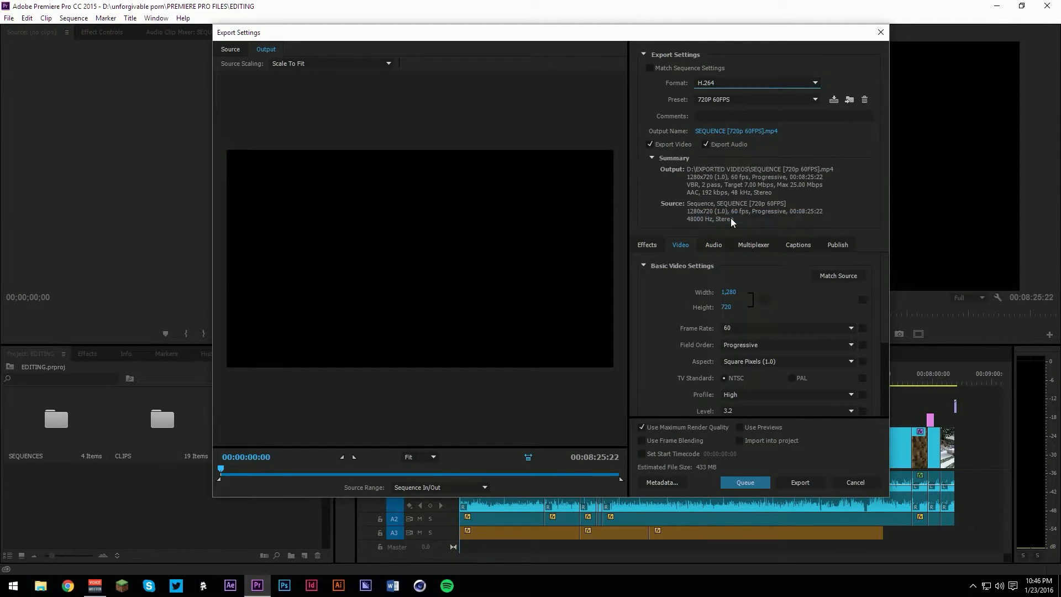
{"action": "scroll", "scroll_direction": "down", "scroll_amount": 3}
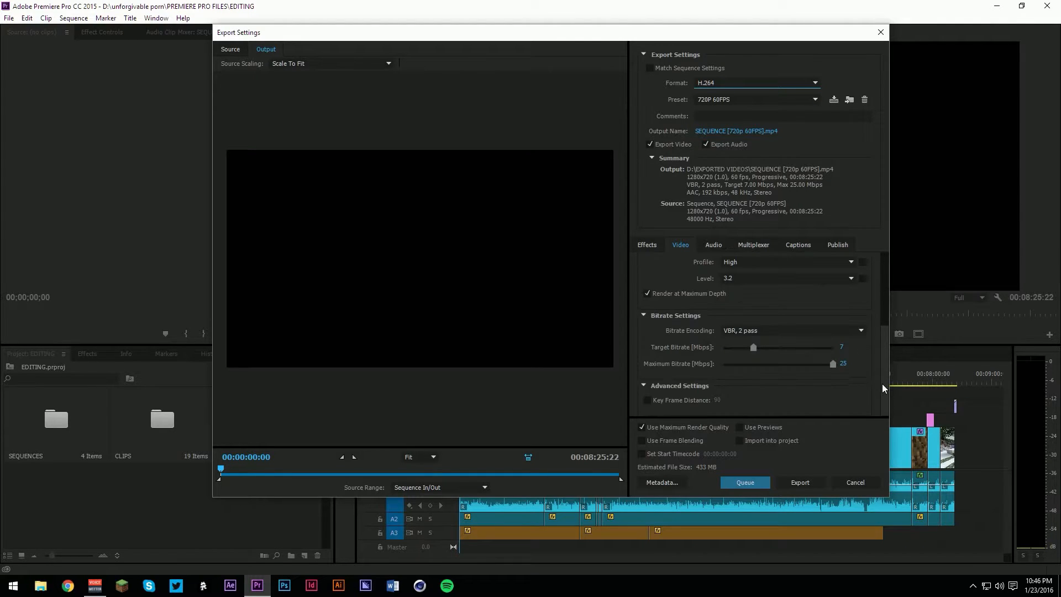
{"action": "left_click", "coordinate": [814, 99]}
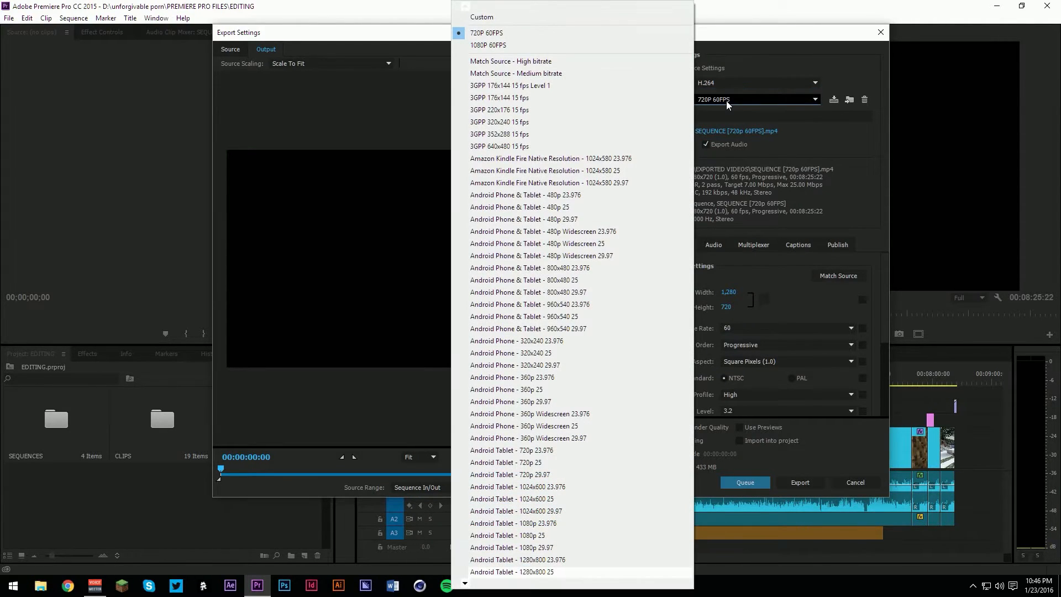
{"action": "scroll", "scroll_direction": "down", "scroll_amount": 3}
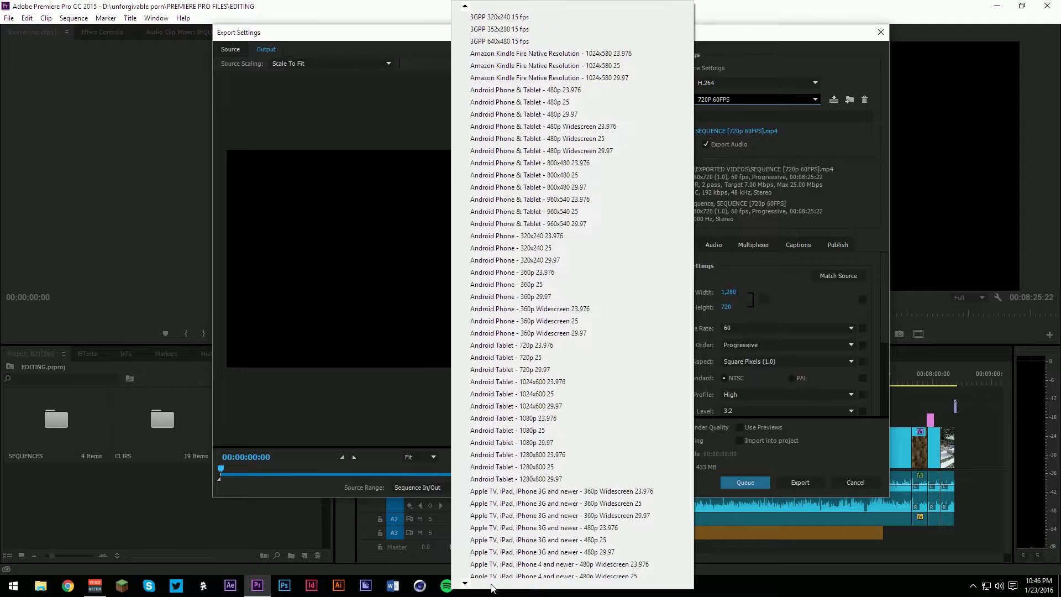
{"action": "scroll", "scroll_direction": "down", "scroll_amount": 3}
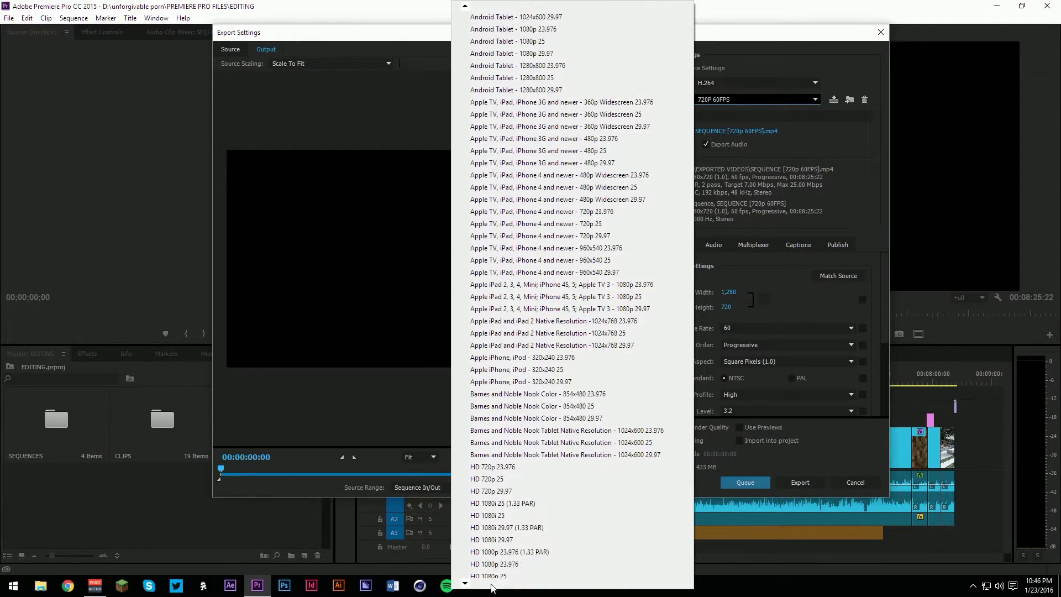
{"action": "scroll", "scroll_direction": "down", "scroll_amount": 3}
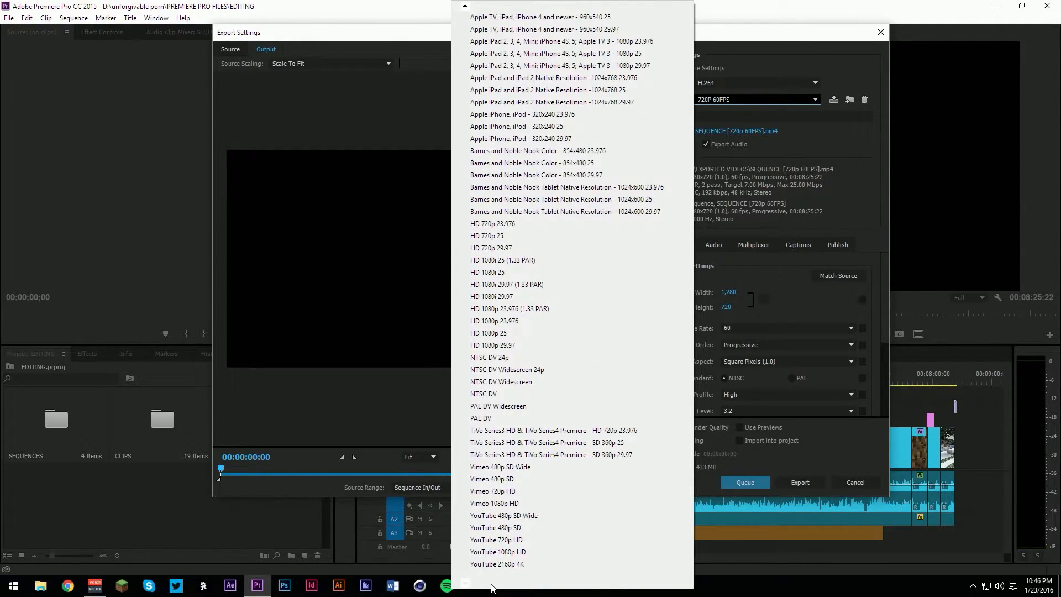
{"action": "mouse_move", "coordinate": [525, 348]}
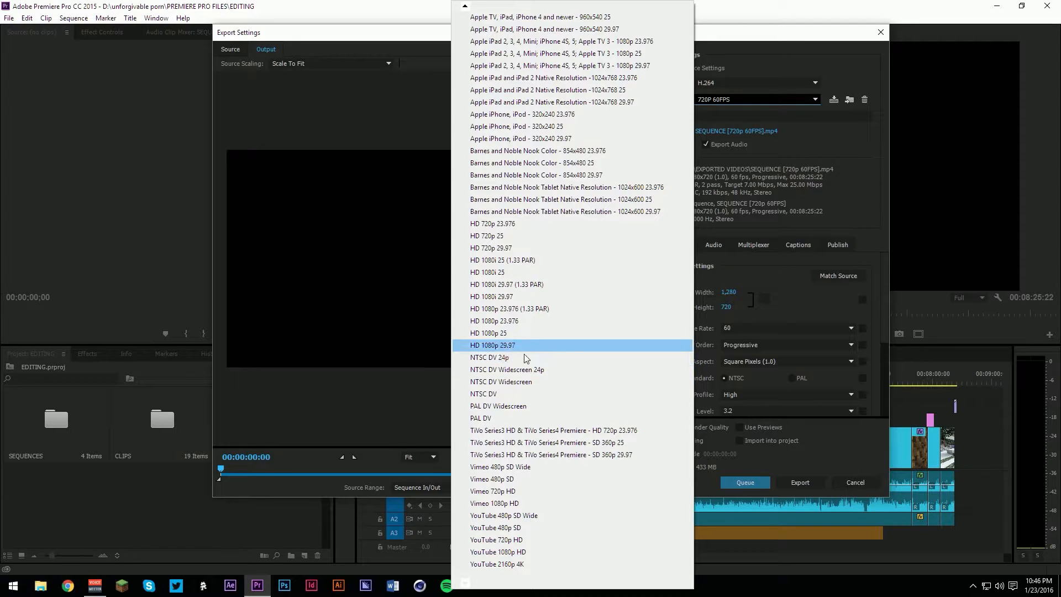
{"action": "mouse_move", "coordinate": [521, 252]}
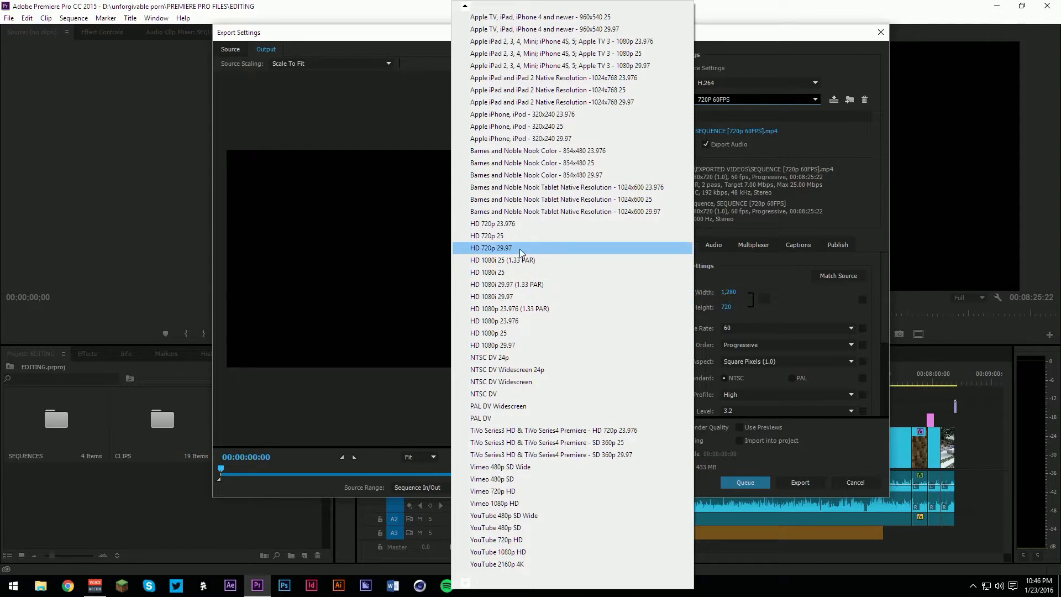
Pick the HD 720p 29.97 preset and review Effects, Audio, Multiplexer and Captions before returning to Video
{"action": "left_click", "coordinate": [491, 247]}
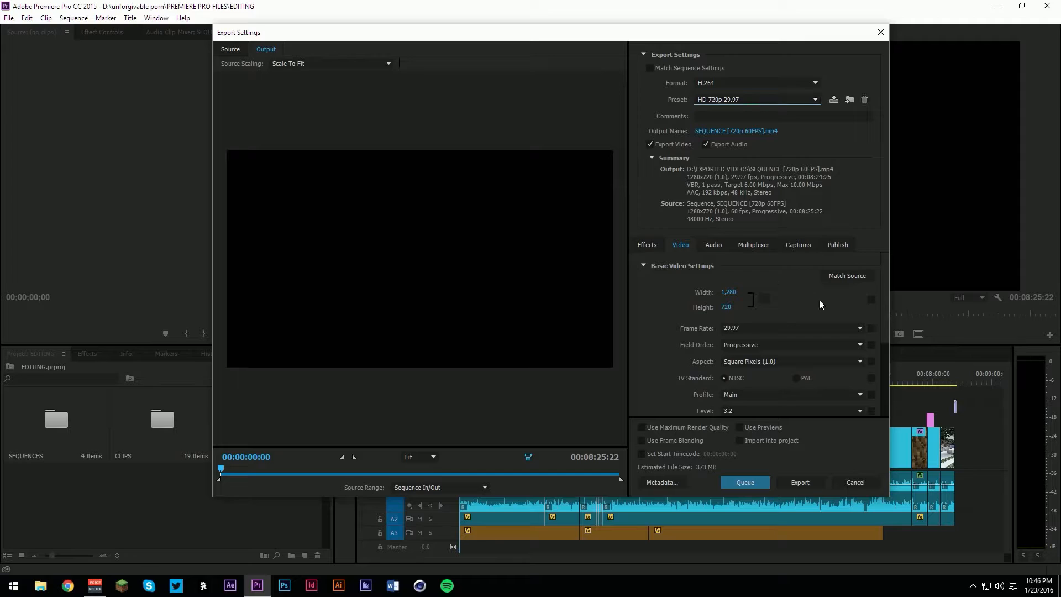
{"action": "left_click", "coordinate": [736, 131]}
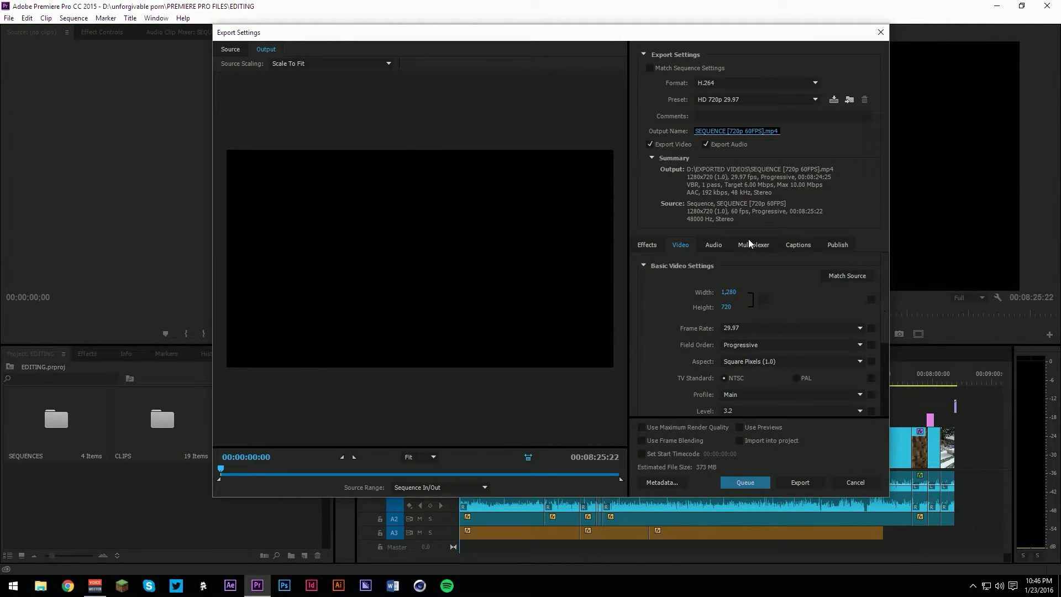
{"action": "left_click", "coordinate": [646, 244]}
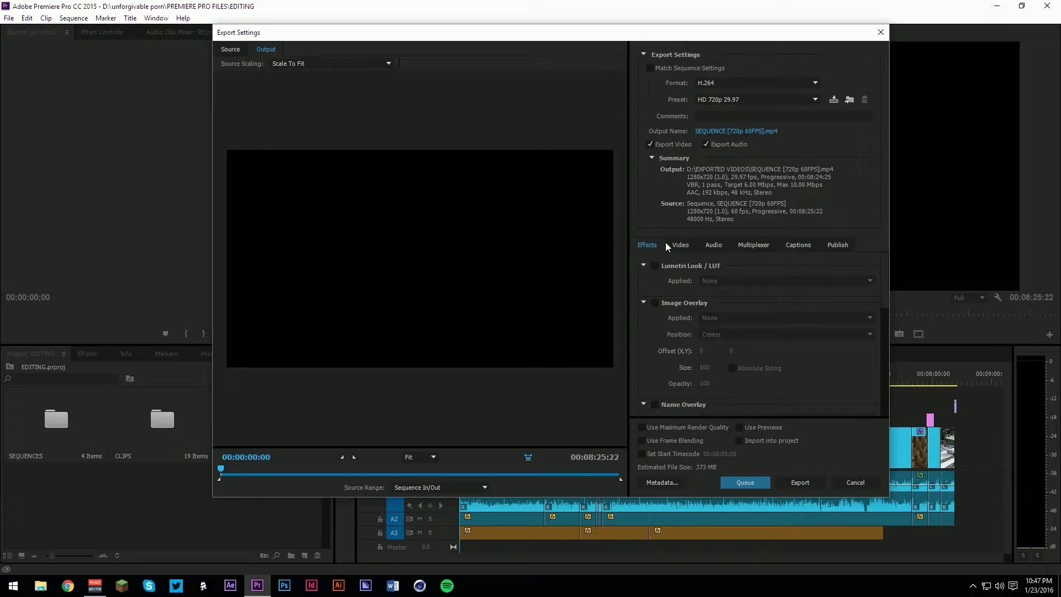
{"action": "left_click", "coordinate": [680, 245]}
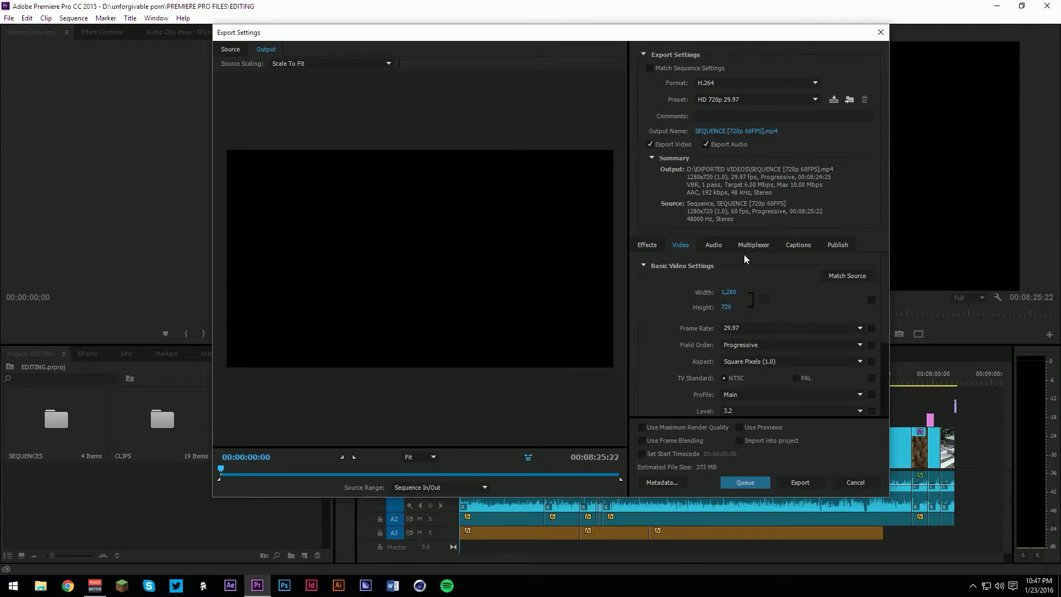
{"action": "mouse_move", "coordinate": [717, 248]}
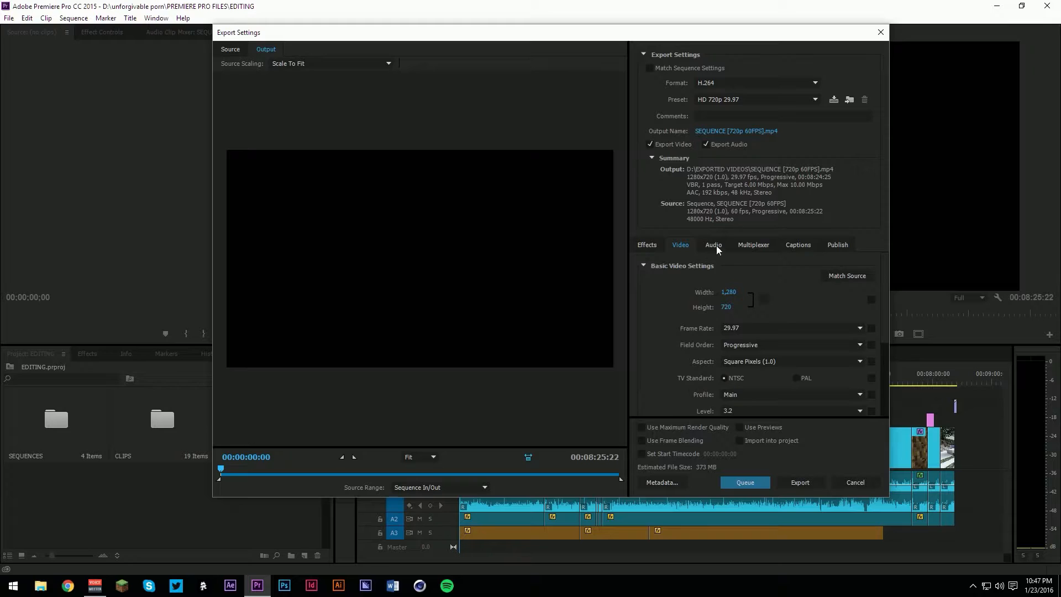
{"action": "left_click", "coordinate": [713, 245]}
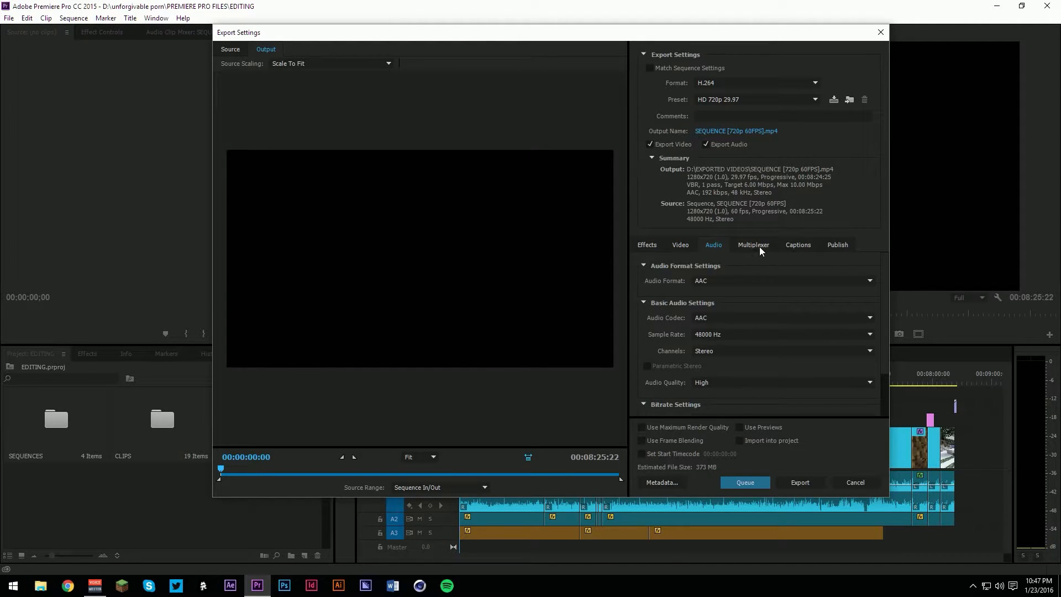
{"action": "left_click", "coordinate": [753, 244]}
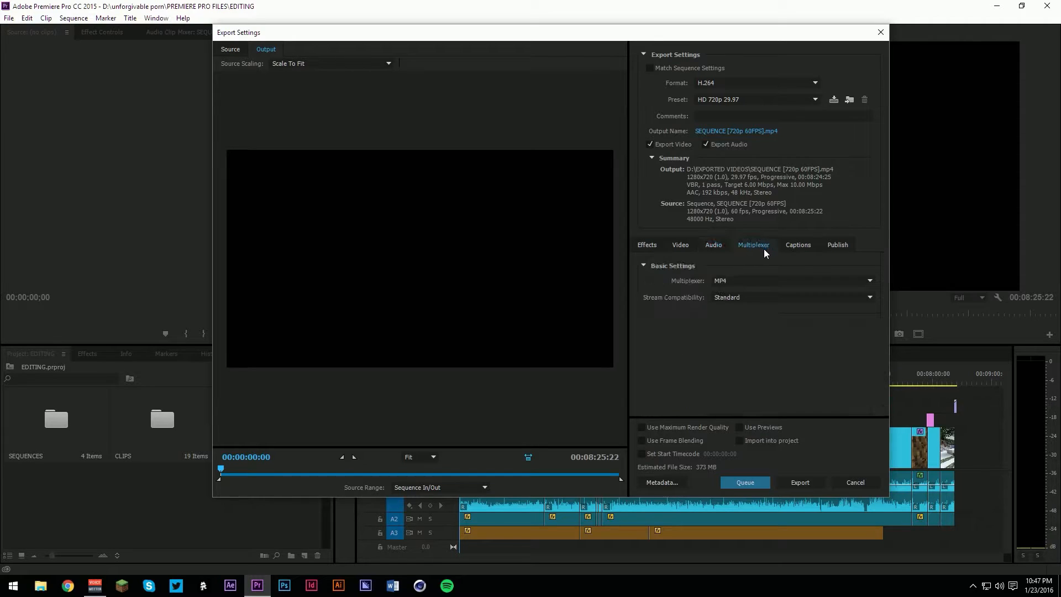
{"action": "left_click", "coordinate": [798, 244]}
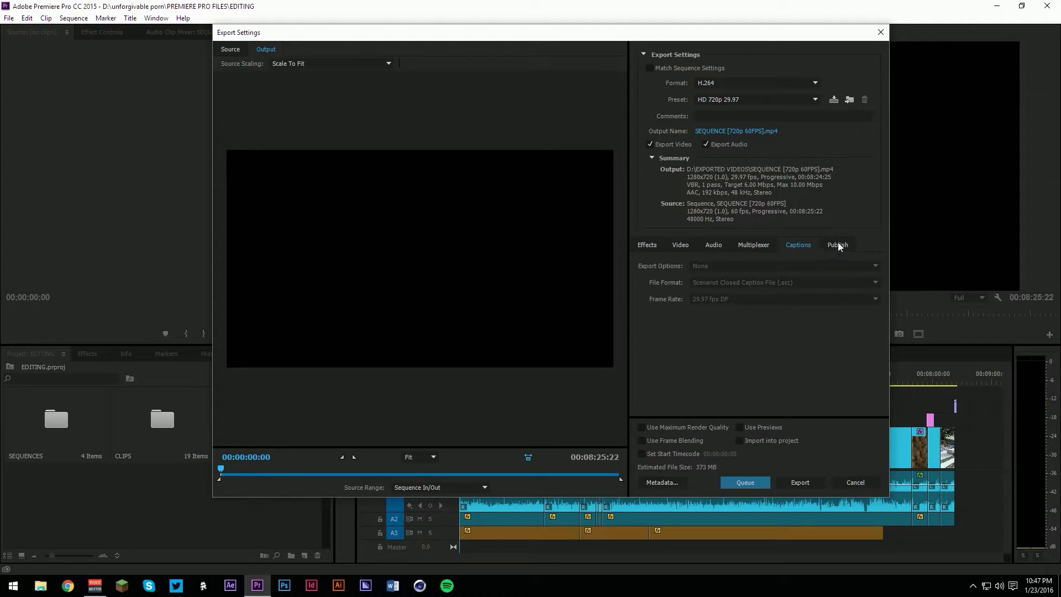
{"action": "left_click", "coordinate": [680, 245]}
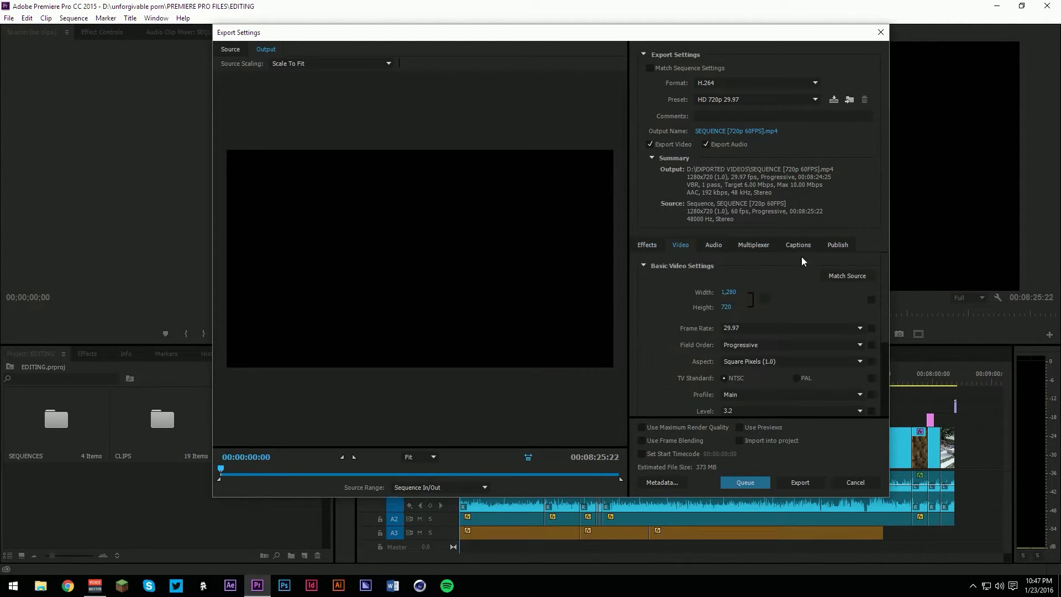
{"action": "mouse_move", "coordinate": [889, 280]}
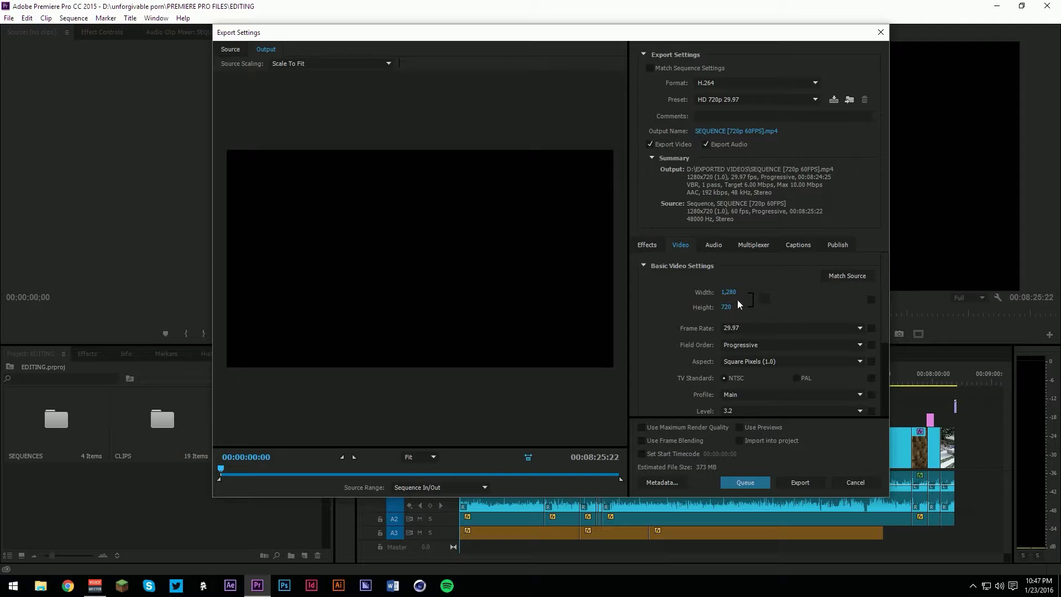
{"action": "mouse_move", "coordinate": [742, 317]}
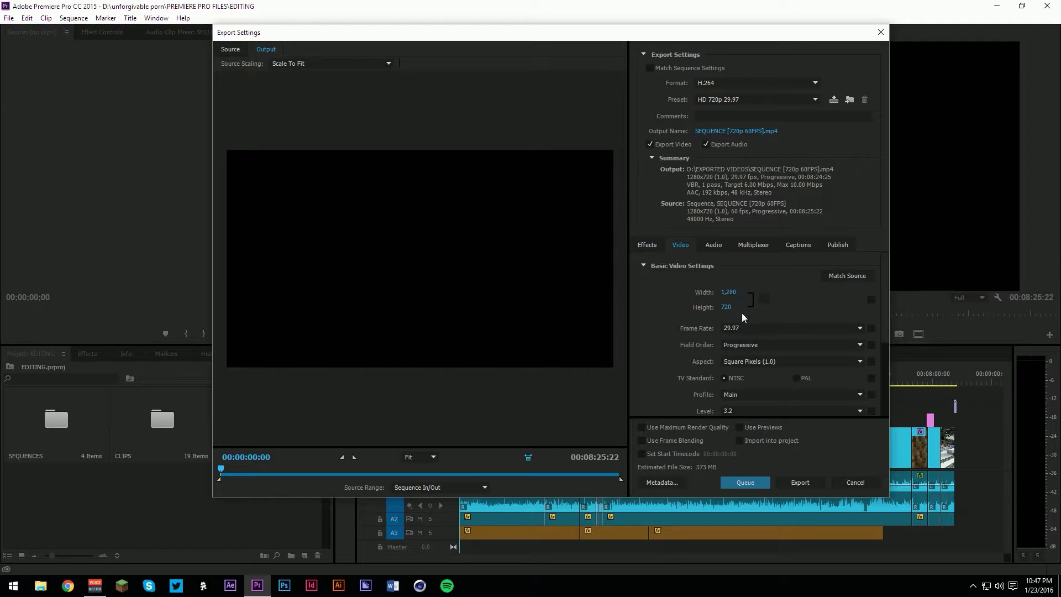
{"action": "left_click", "coordinate": [814, 100]}
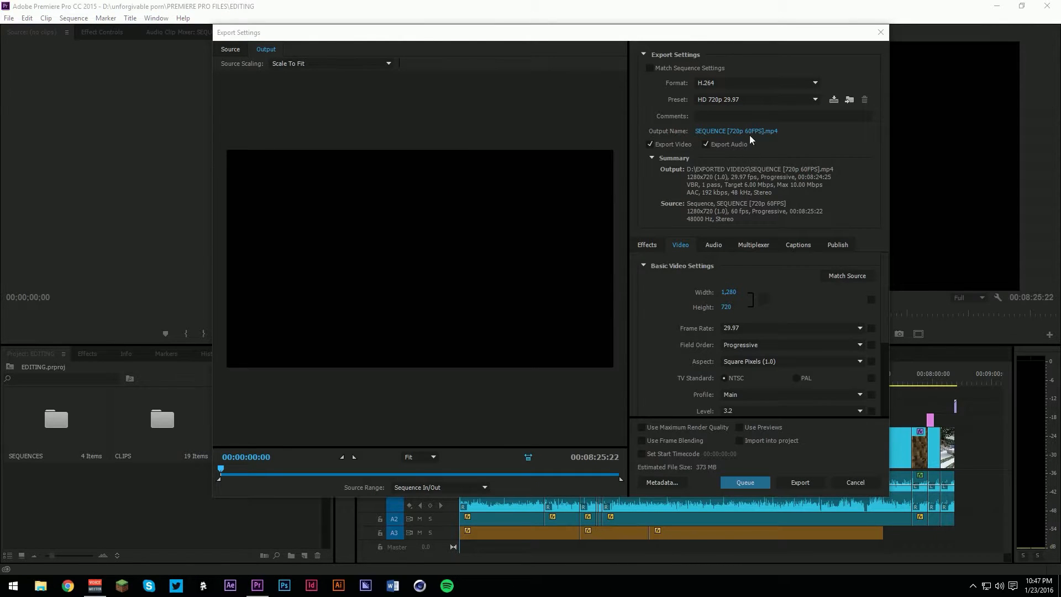
Read YouTube's upload encoding guidance in Chrome, highlighting common frame rates and reaching the bitrate table
{"action": "left_click", "coordinate": [814, 100]}
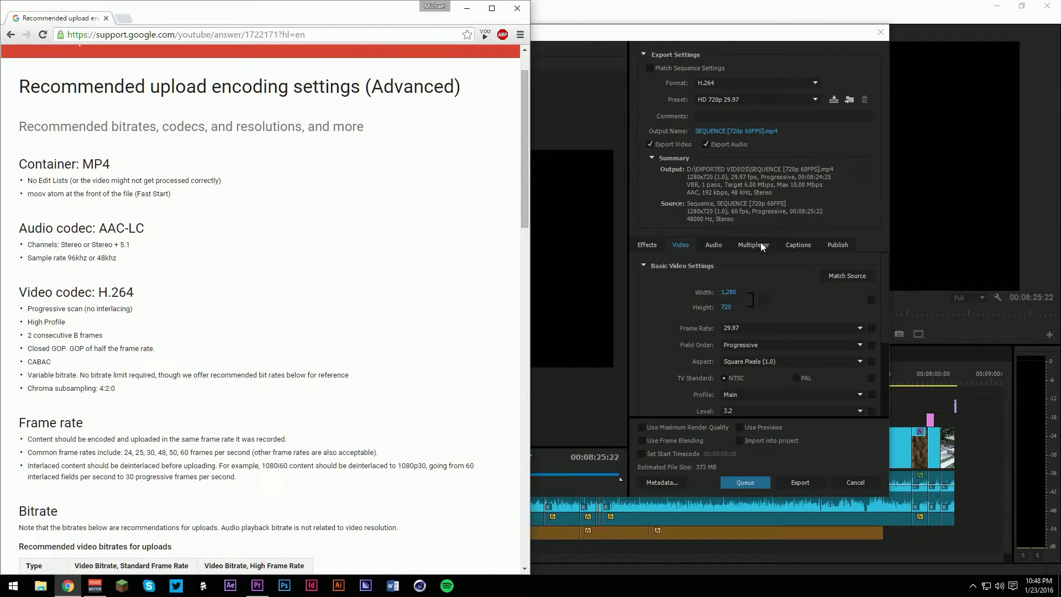
{"action": "scroll", "scroll_direction": "down", "scroll_amount": 3}
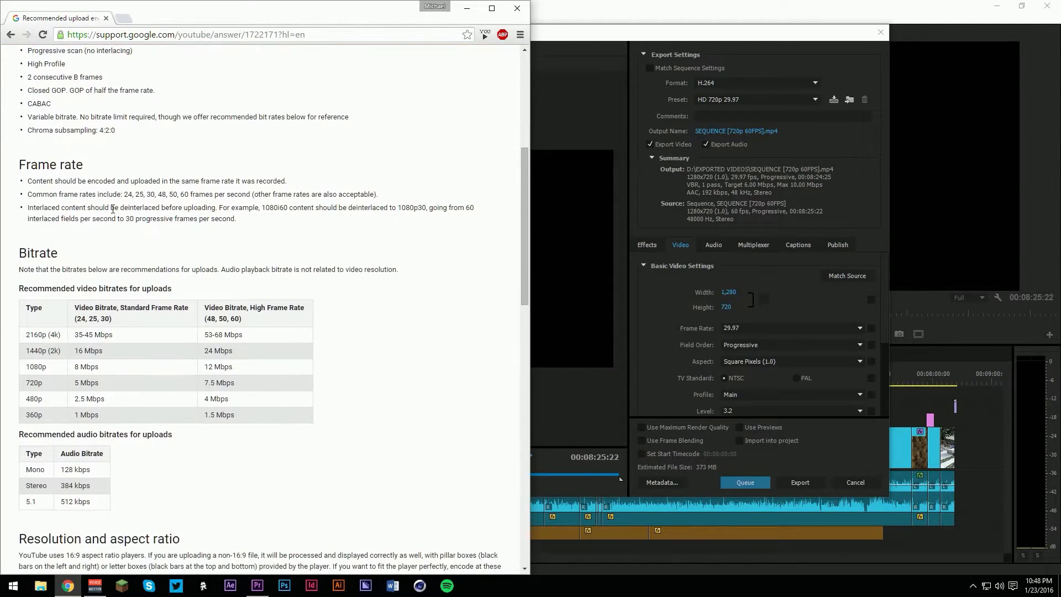
{"action": "left_click_drag", "start_coordinate": [125, 194], "coordinate": [167, 194]}
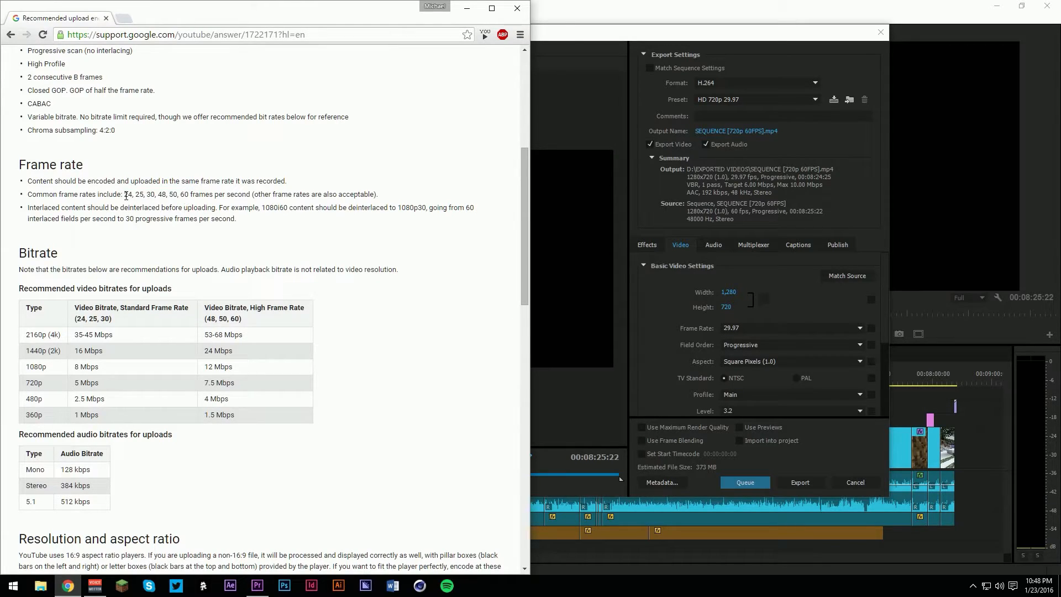
{"action": "left_click_drag", "start_coordinate": [124, 194], "coordinate": [187, 194]}
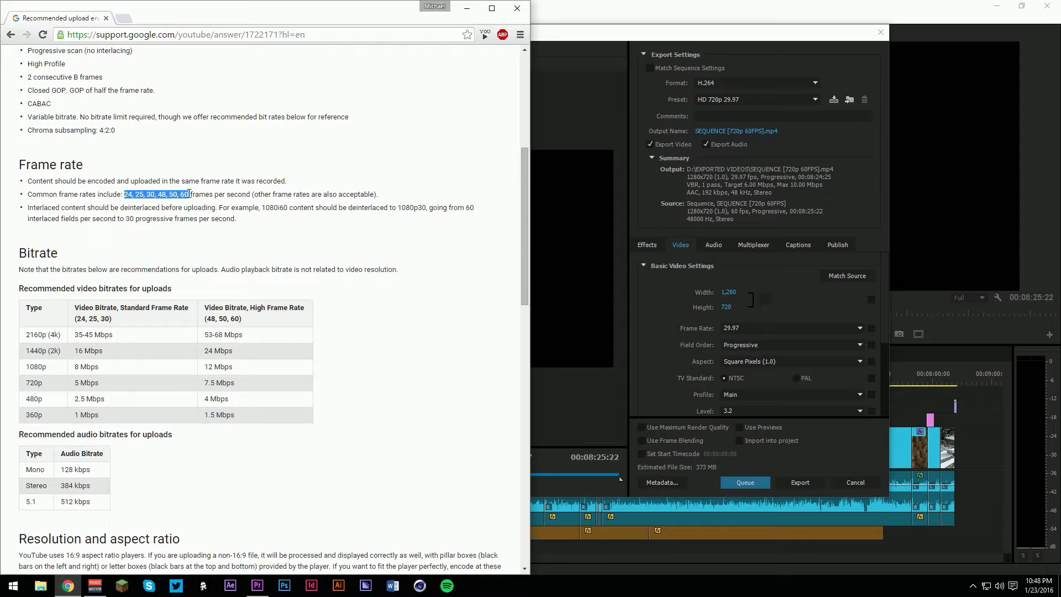
{"action": "mouse_move", "coordinate": [289, 281]}
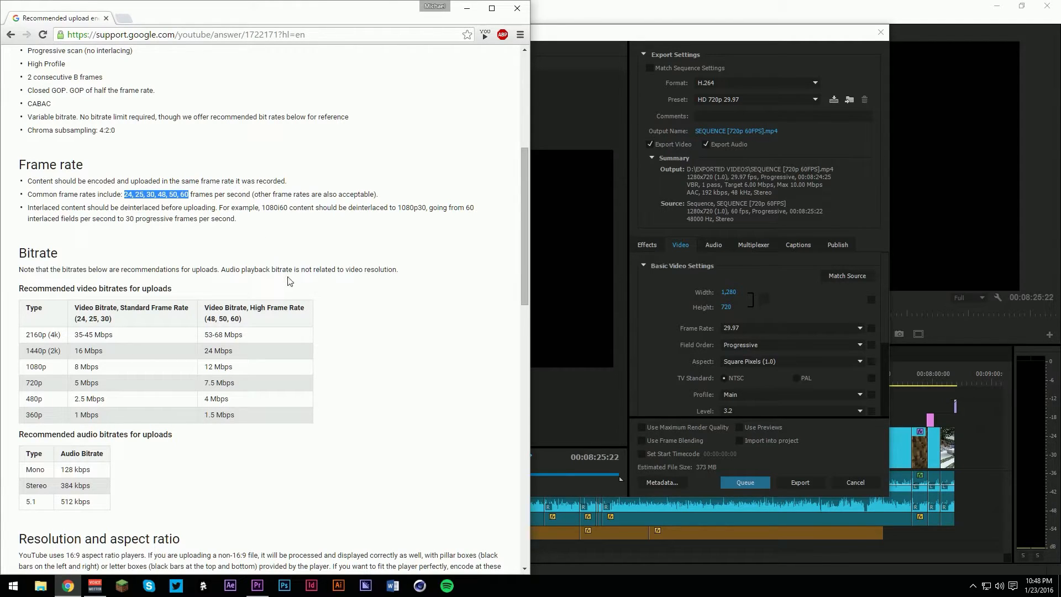
{"action": "scroll", "scroll_direction": "down", "scroll_amount": 3}
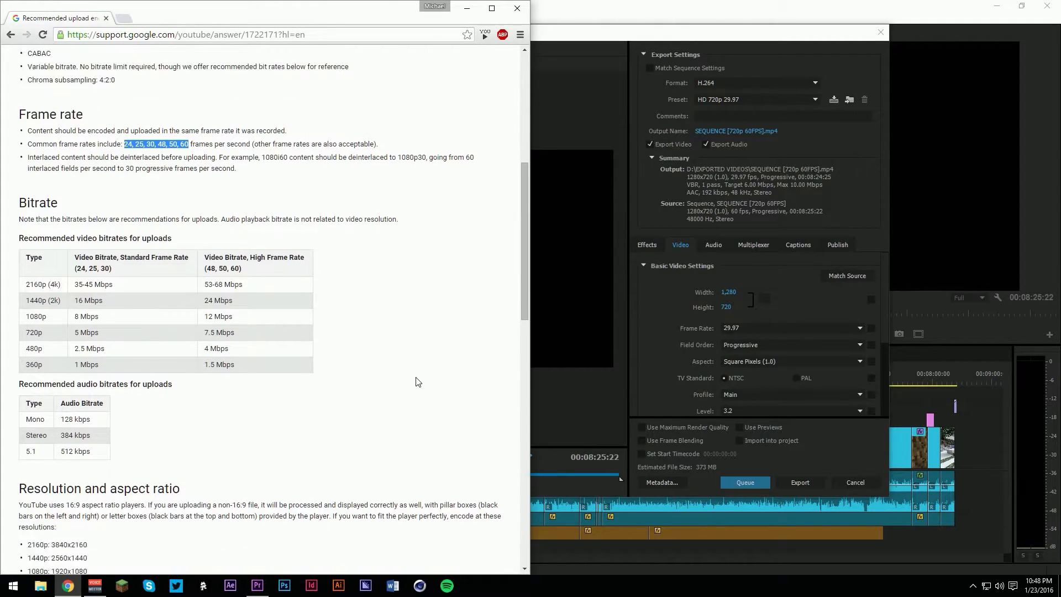
{"action": "scroll", "scroll_direction": "down", "scroll_amount": 3}
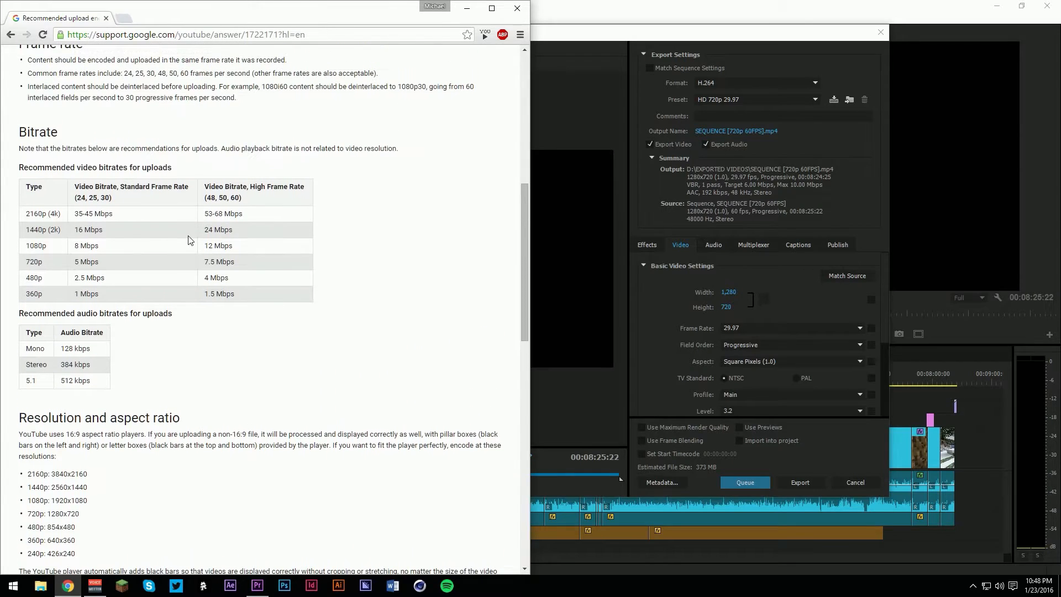
{"action": "double_click", "coordinate": [81, 198]}
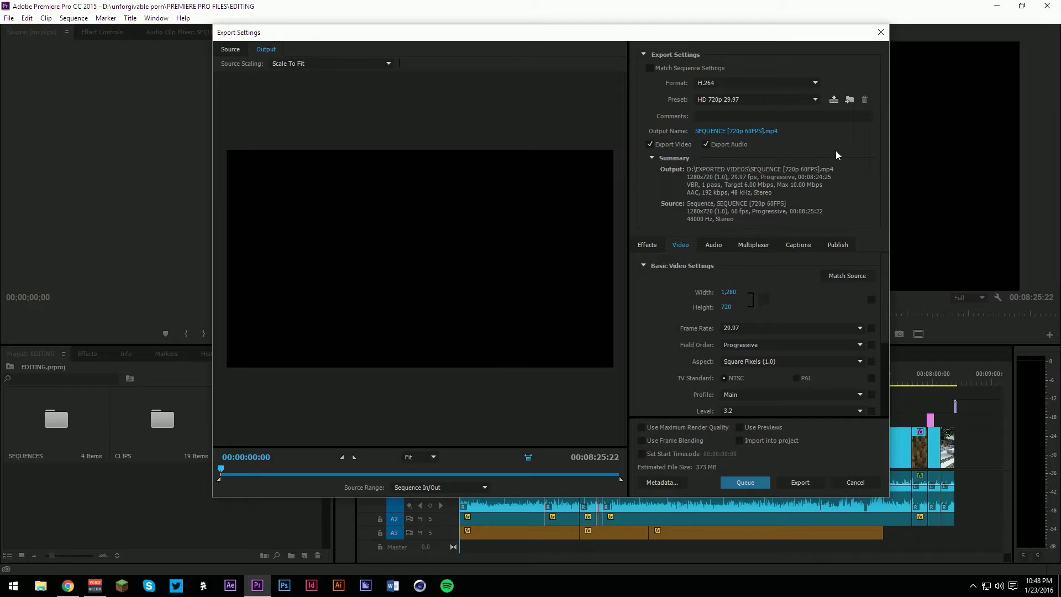
{"action": "mouse_move", "coordinate": [786, 313]}
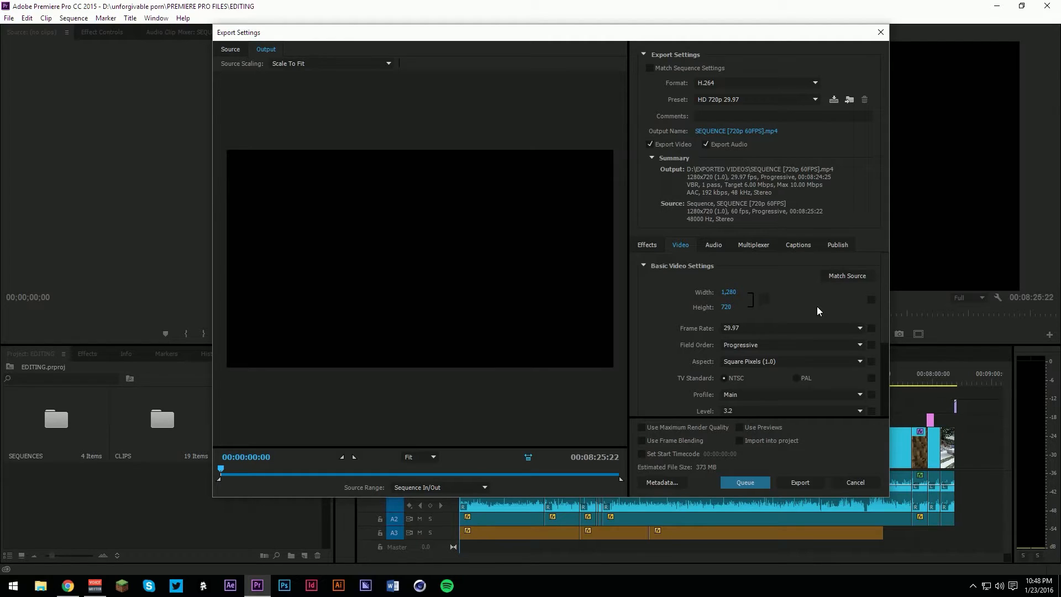
{"action": "mouse_move", "coordinate": [725, 307]}
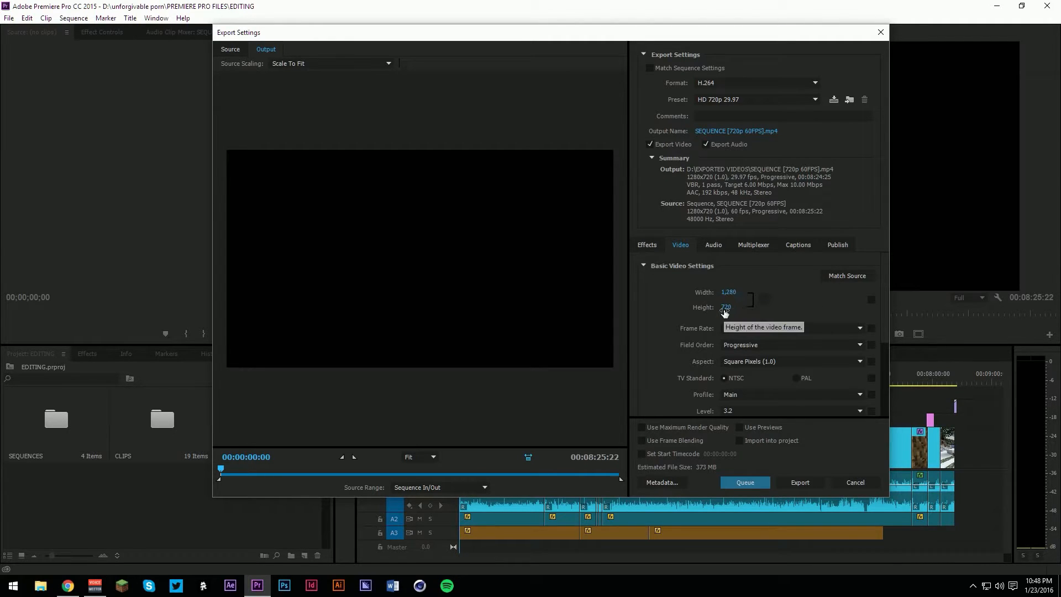
{"action": "mouse_move", "coordinate": [819, 336]}
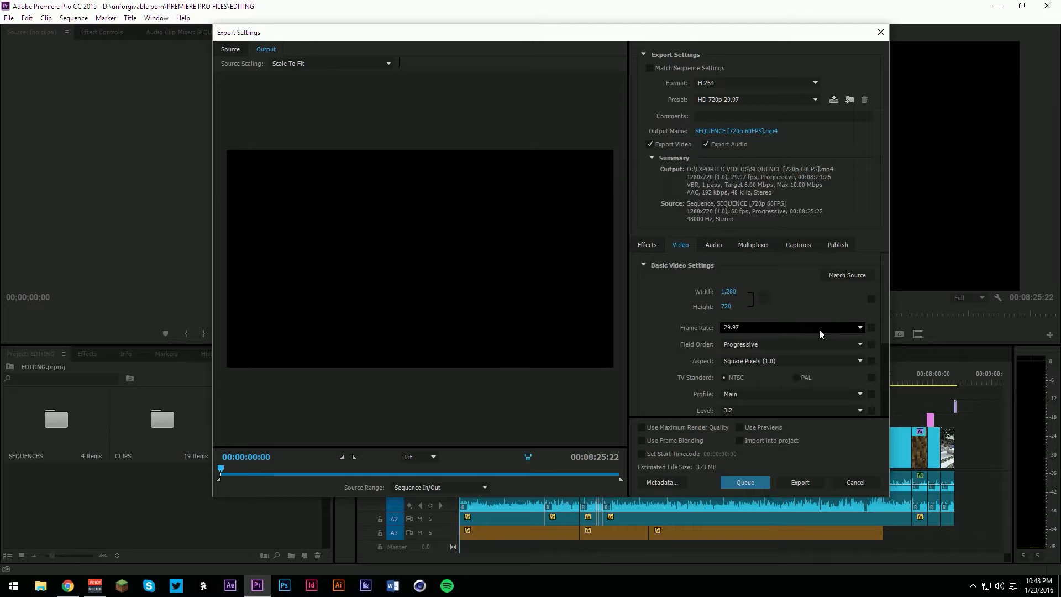
Open the Frame Rate list, leaving a Custom preset at 720x480 and 29.97 fps
{"action": "left_click", "coordinate": [859, 327]}
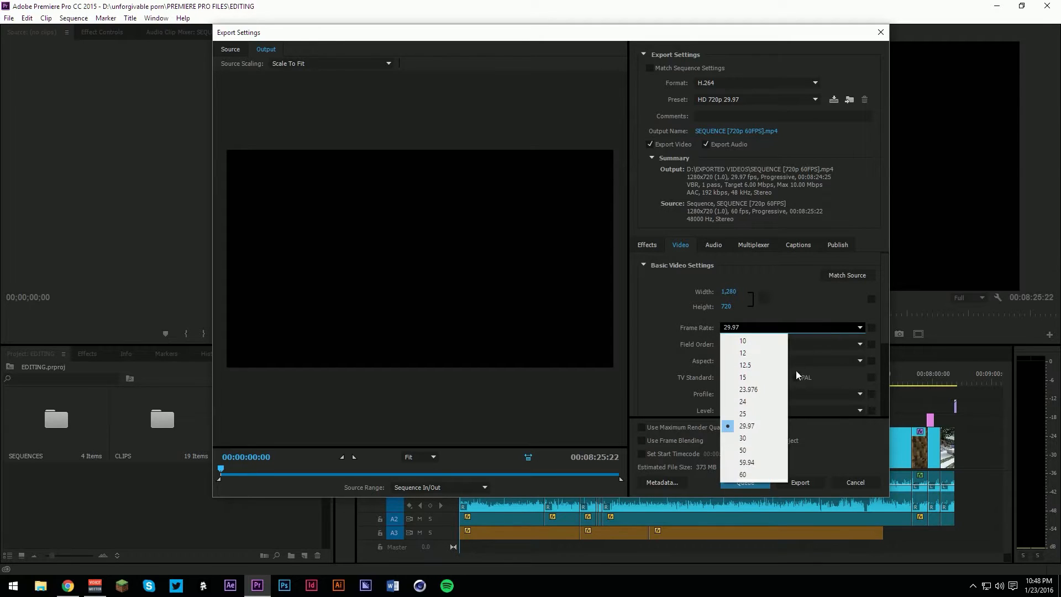
{"action": "left_click", "coordinate": [742, 474]}
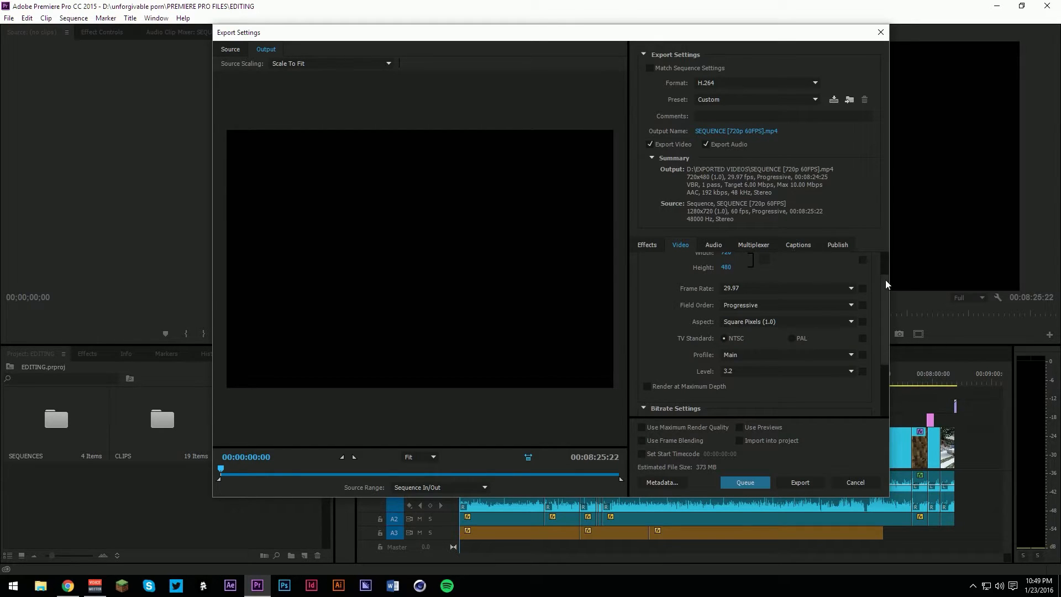
Reselect HD 720p 29.97 from the Preset list to restore 1280×720 frames
{"action": "left_click", "coordinate": [814, 100]}
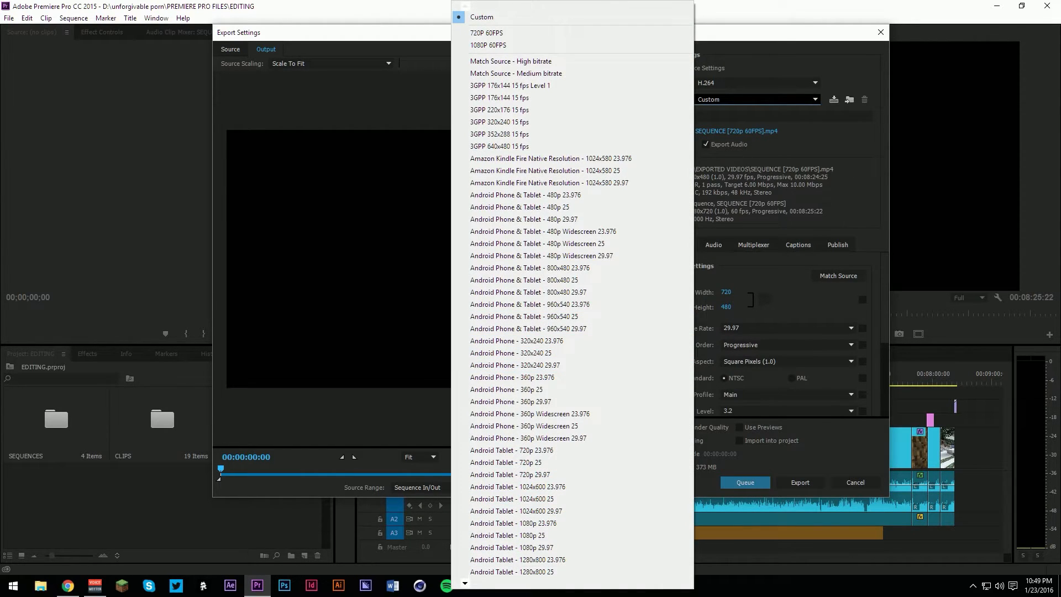
{"action": "scroll", "scroll_direction": "down", "scroll_amount": 3}
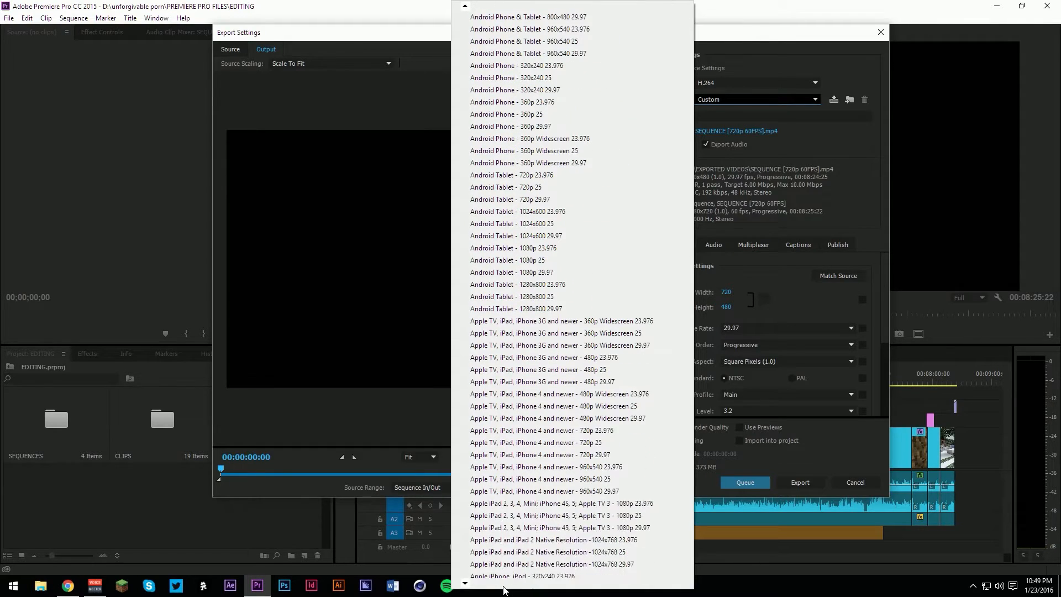
{"action": "scroll", "scroll_direction": "down", "scroll_amount": 3}
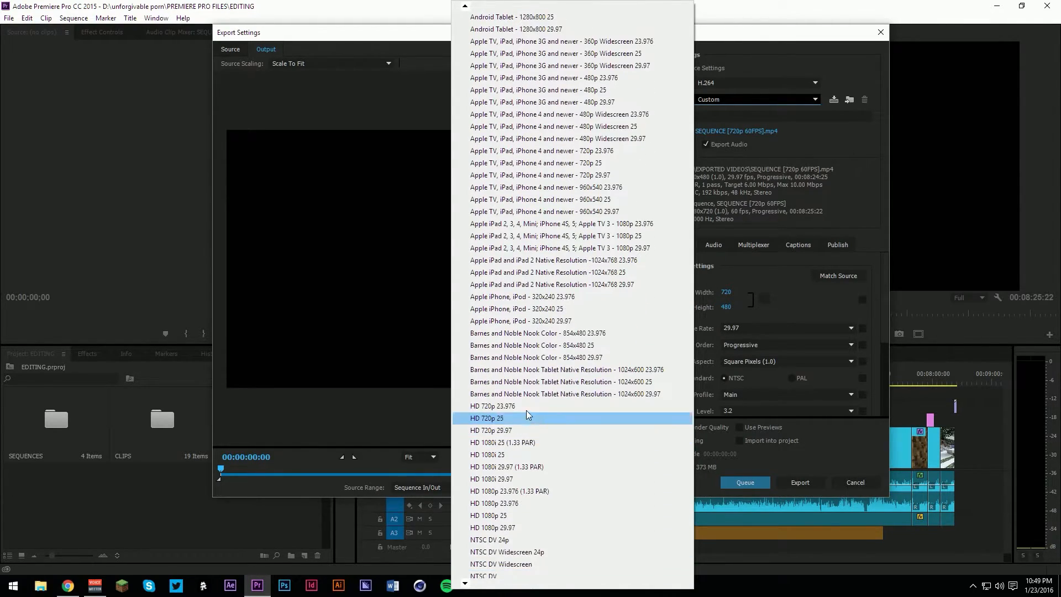
{"action": "left_click", "coordinate": [491, 429]}
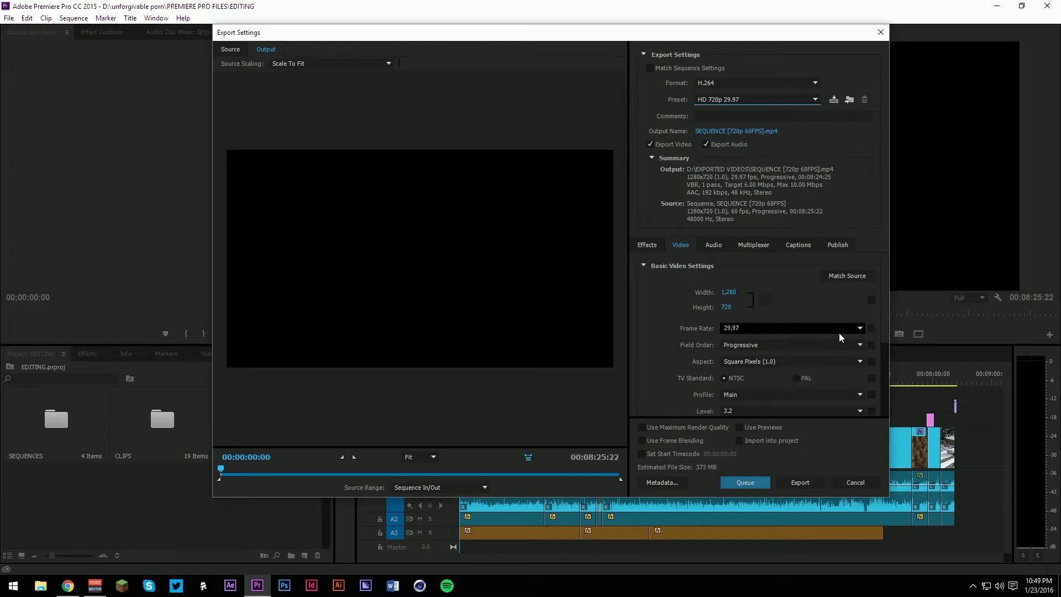
Set the H.264 profile to High, enable Render at Maximum Depth, and keep level 3.2
{"action": "scroll", "scroll_direction": "down", "scroll_amount": 3}
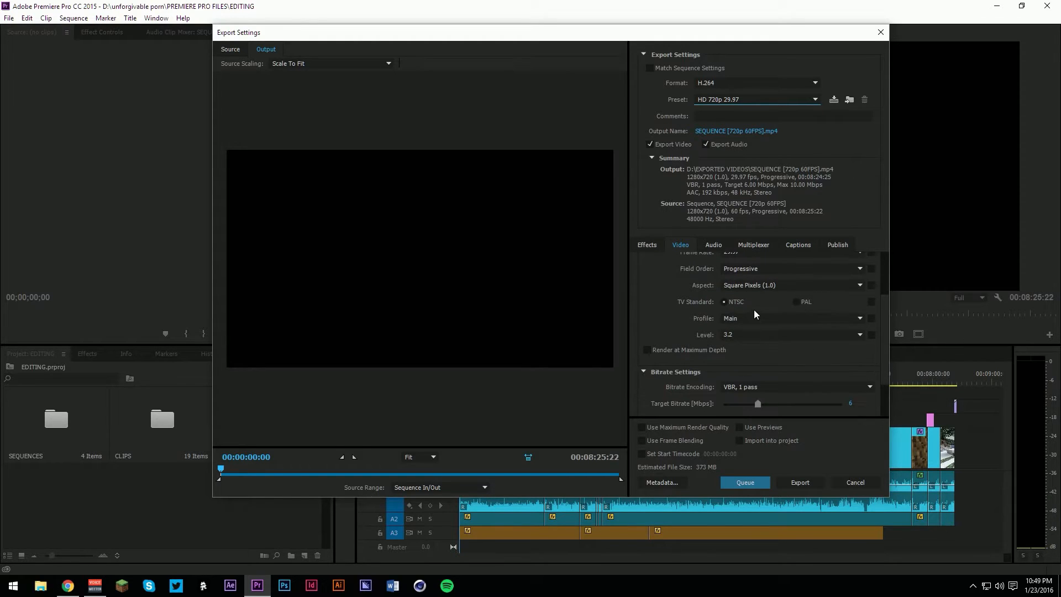
{"action": "left_click", "coordinate": [792, 318]}
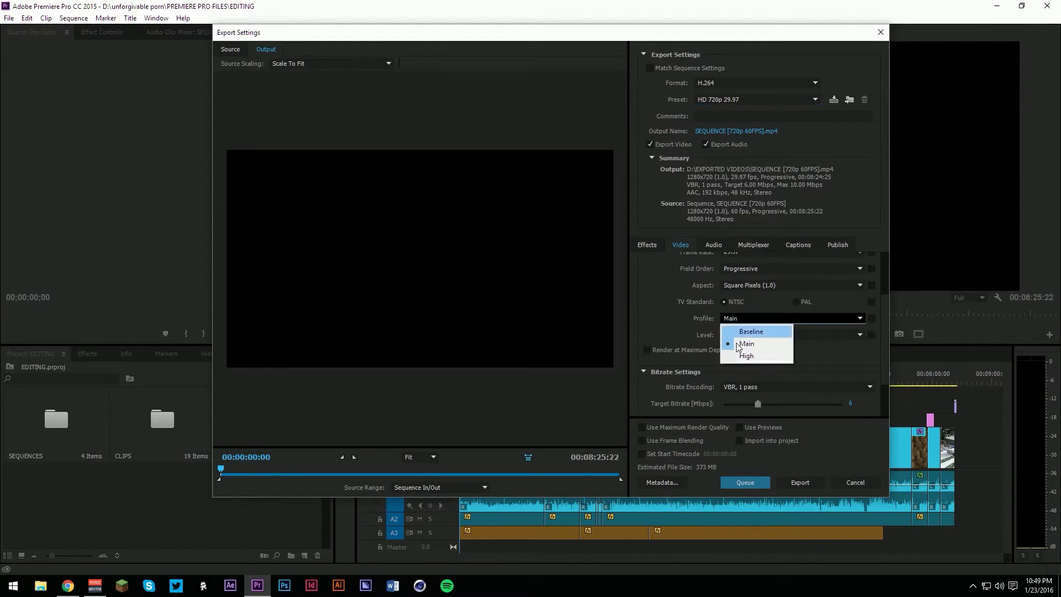
{"action": "left_click", "coordinate": [746, 356]}
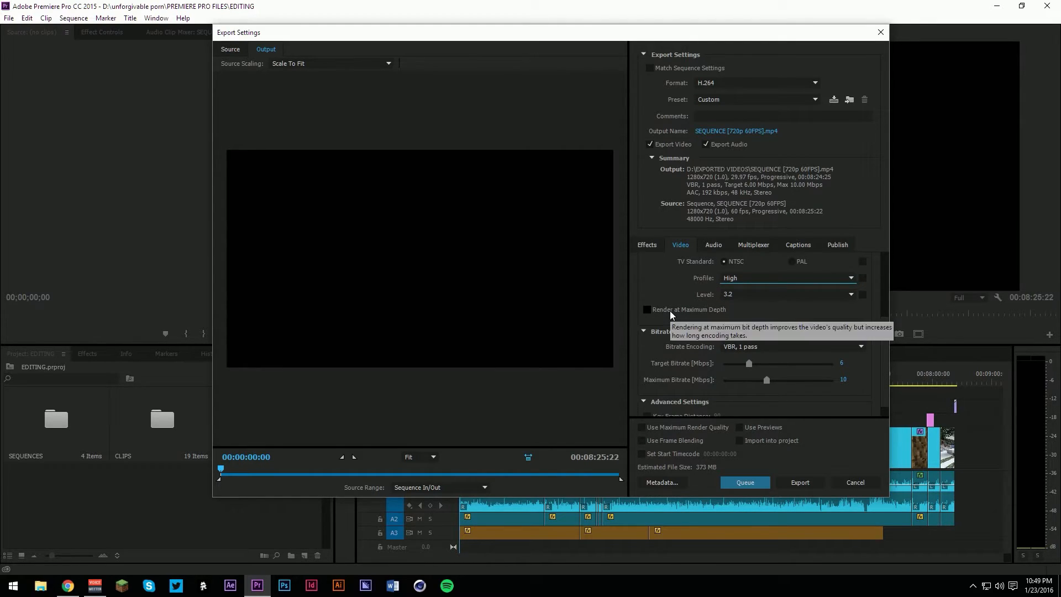
{"action": "left_click", "coordinate": [850, 294]}
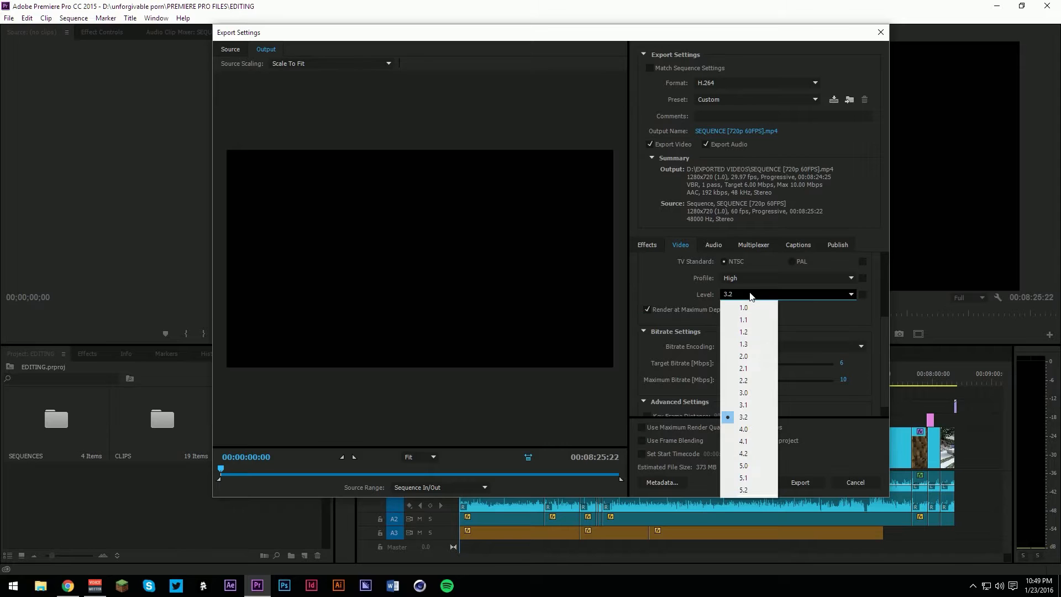
{"action": "left_click", "coordinate": [743, 416]}
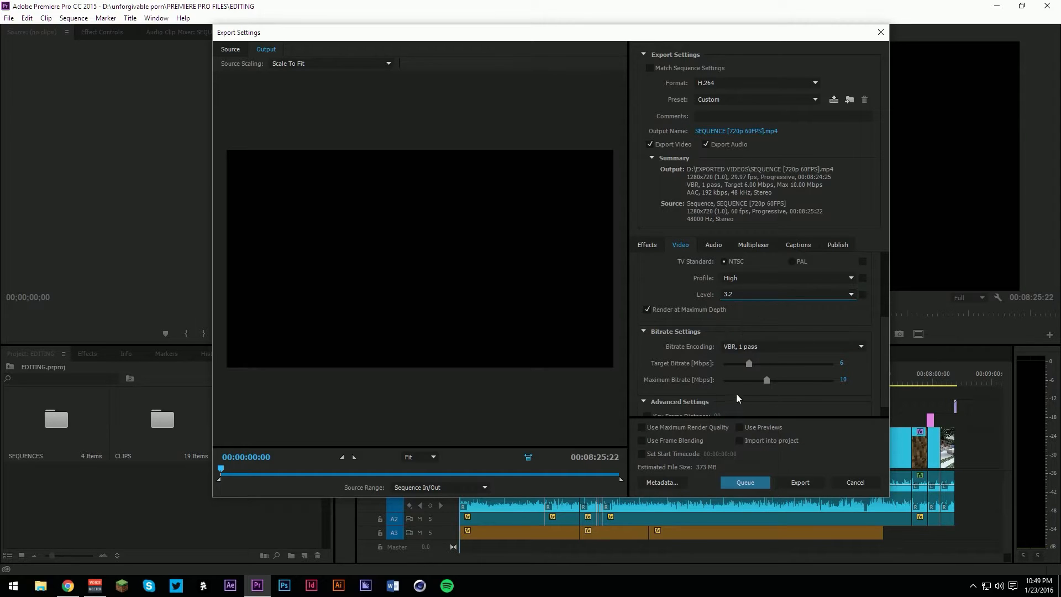
Switch bitrate encoding to VBR, 2 pass with a 25 Mbps maximum bitrate
{"action": "left_click", "coordinate": [793, 347]}
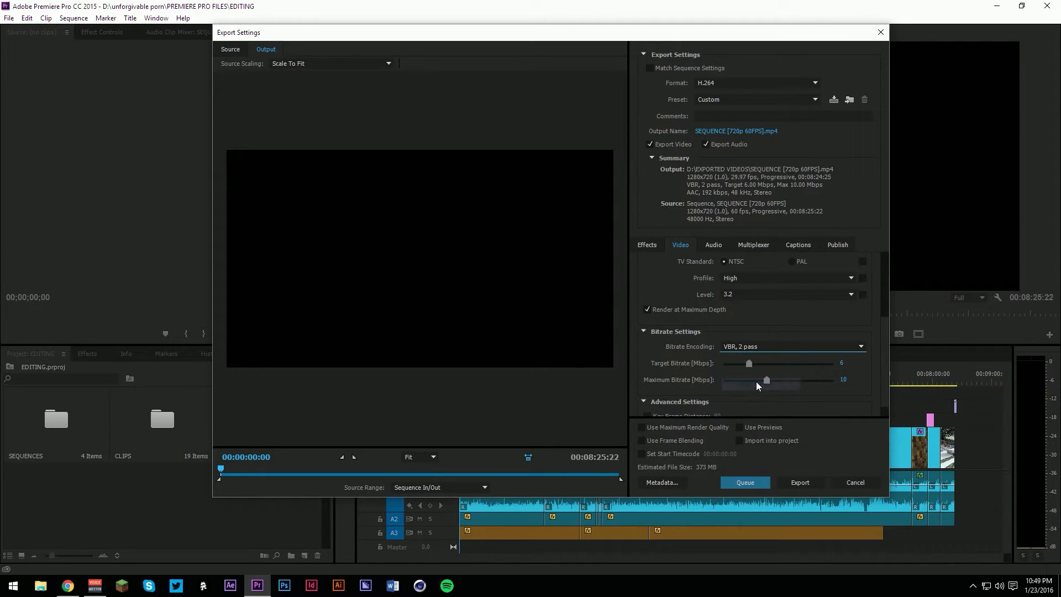
{"action": "left_click_drag", "start_coordinate": [766, 380], "coordinate": [790, 380]}
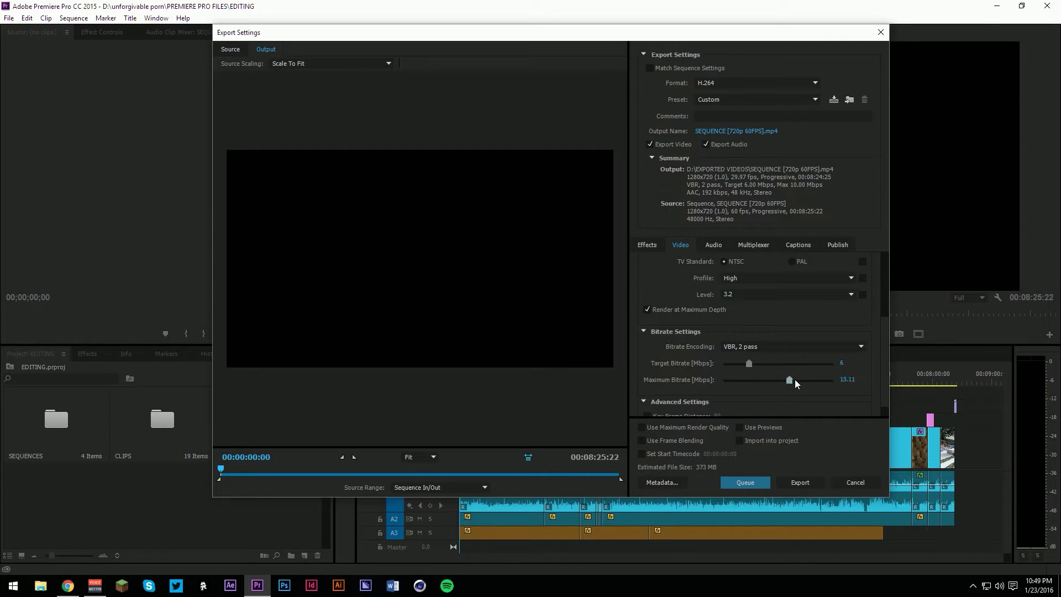
{"action": "left_click_drag", "start_coordinate": [789, 379], "coordinate": [832, 380]}
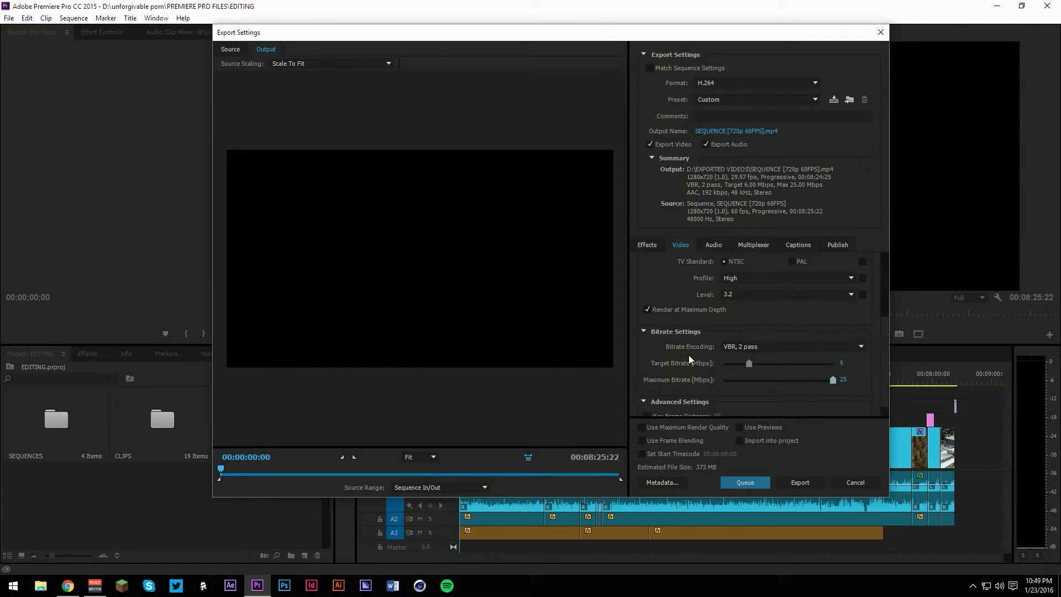
{"action": "scroll", "scroll_direction": "down", "scroll_amount": 3}
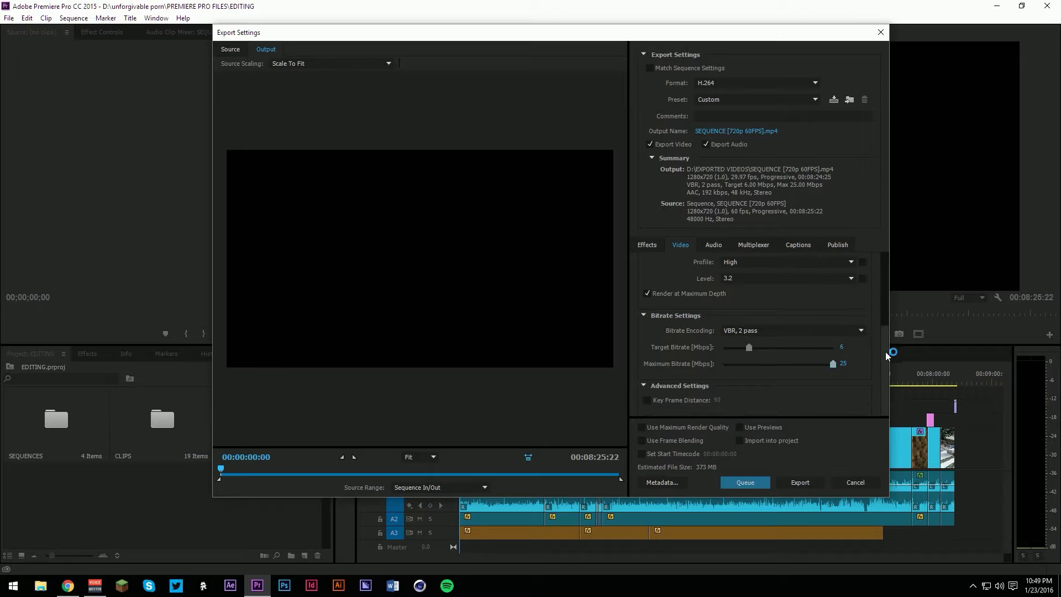
{"action": "mouse_move", "coordinate": [862, 368]}
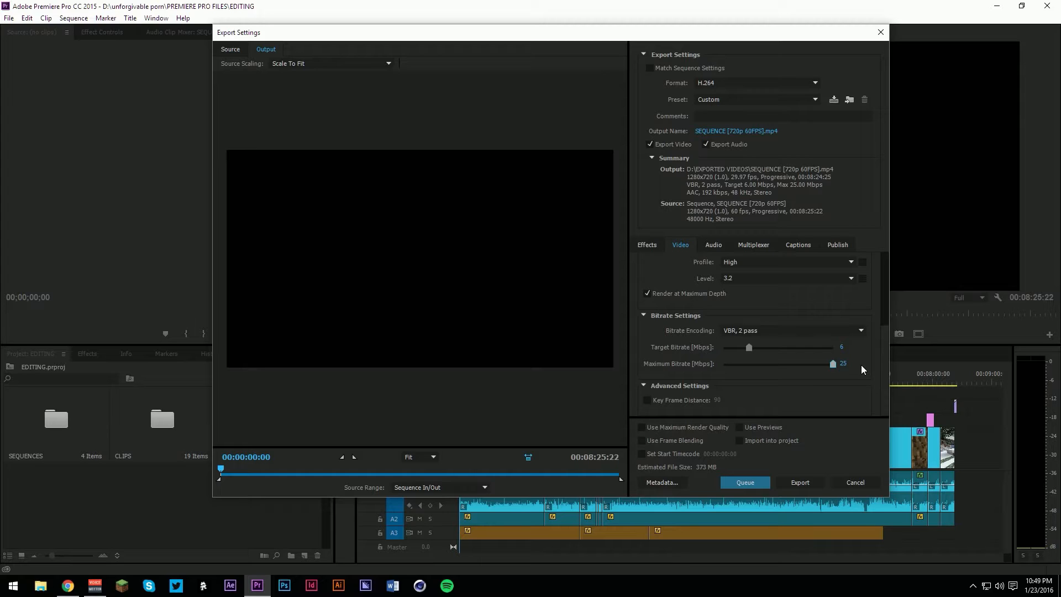
{"action": "mouse_move", "coordinate": [507, 502]}
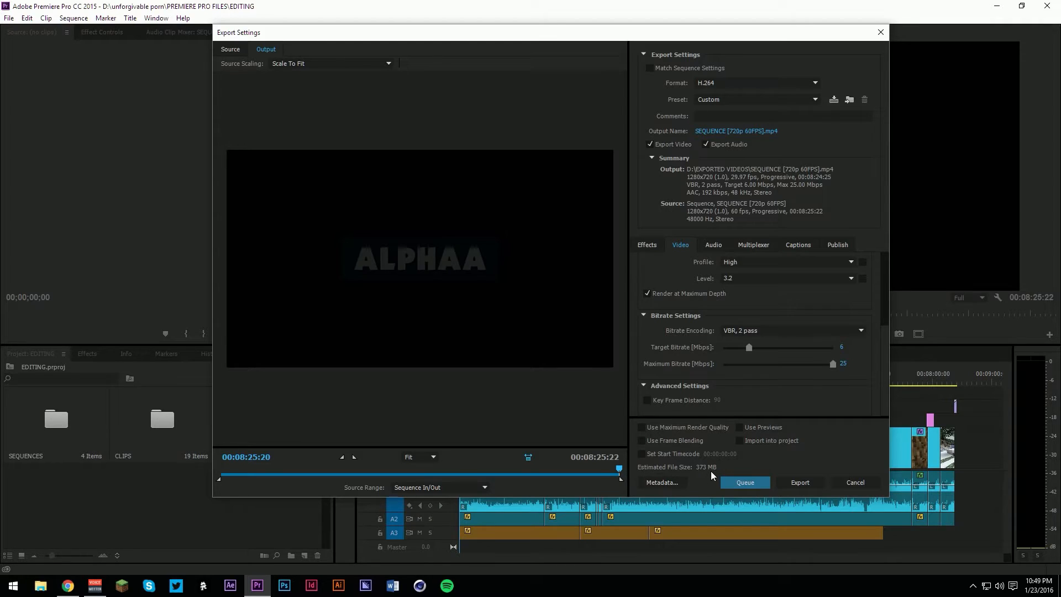
{"action": "mouse_move", "coordinate": [697, 473]}
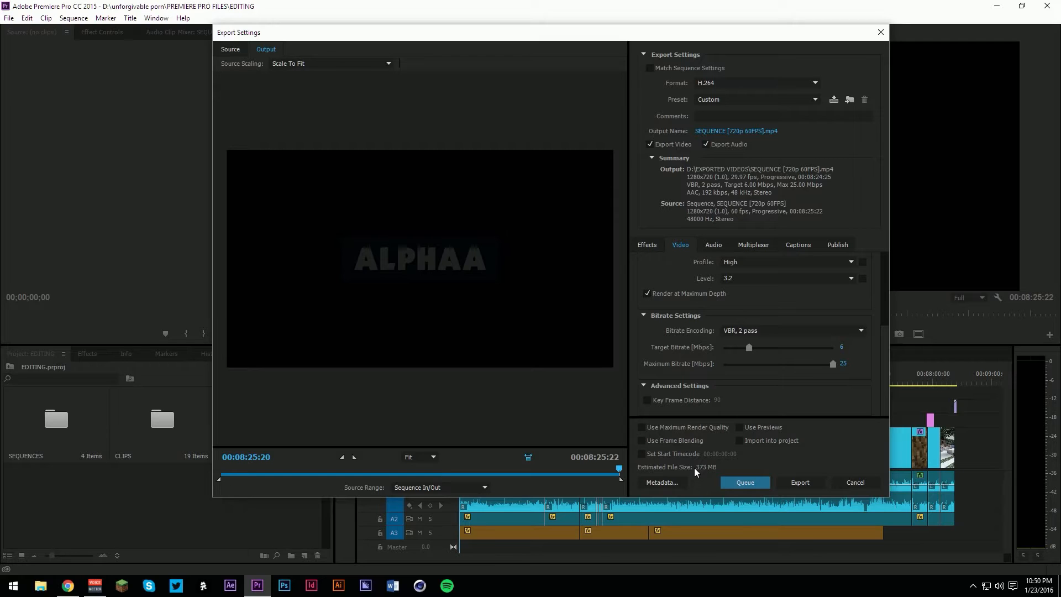
Scrub the export preview and keep the source range at the sequence in/out
{"action": "left_click_drag", "start_coordinate": [749, 347], "coordinate": [723, 347]}
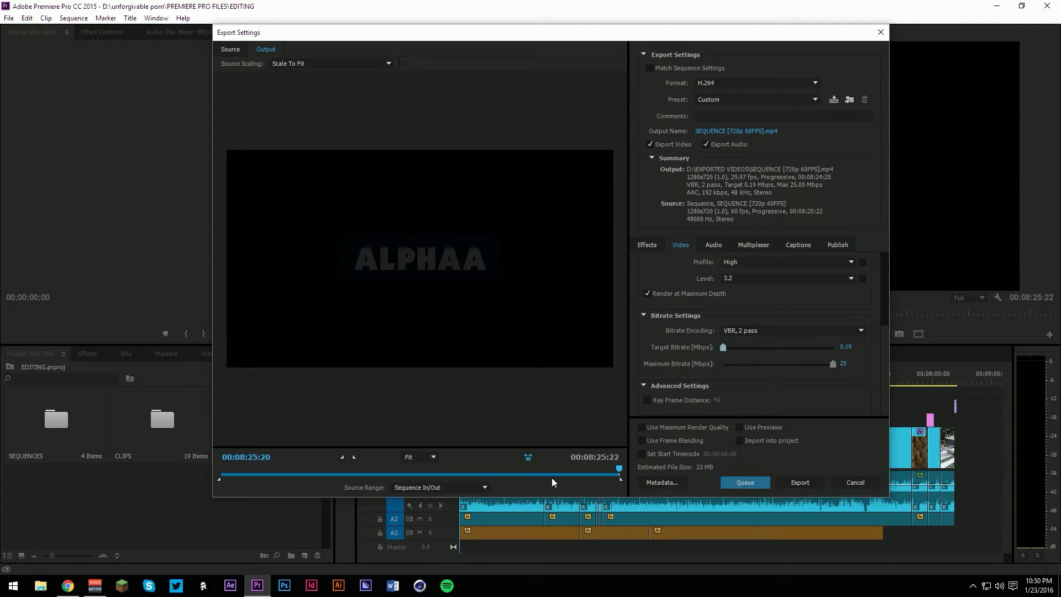
{"action": "left_click_drag", "start_coordinate": [616, 468], "coordinate": [461, 468]}
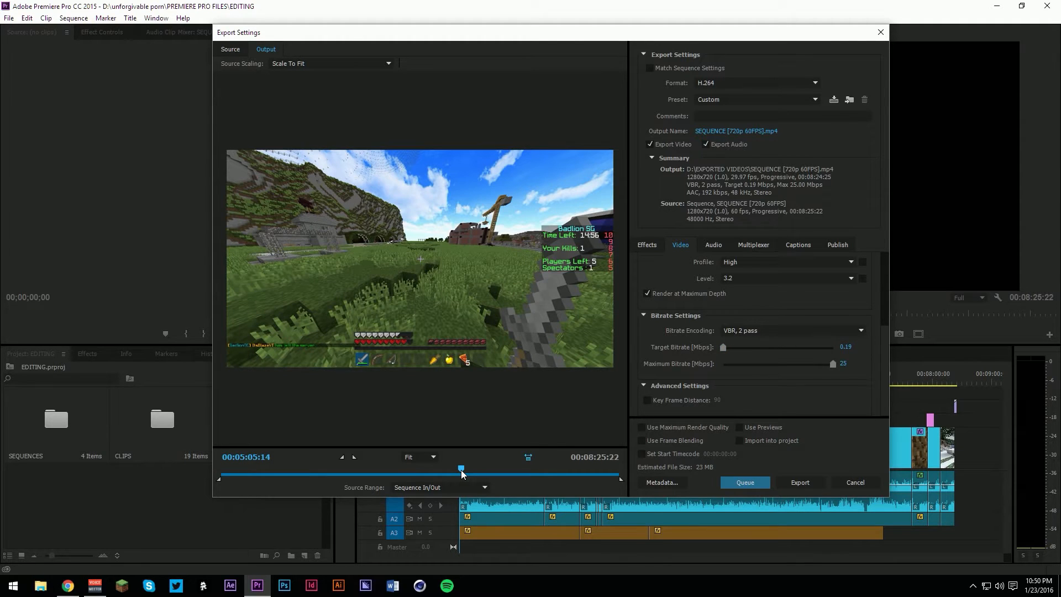
{"action": "left_click_drag", "start_coordinate": [461, 468], "coordinate": [401, 468]}
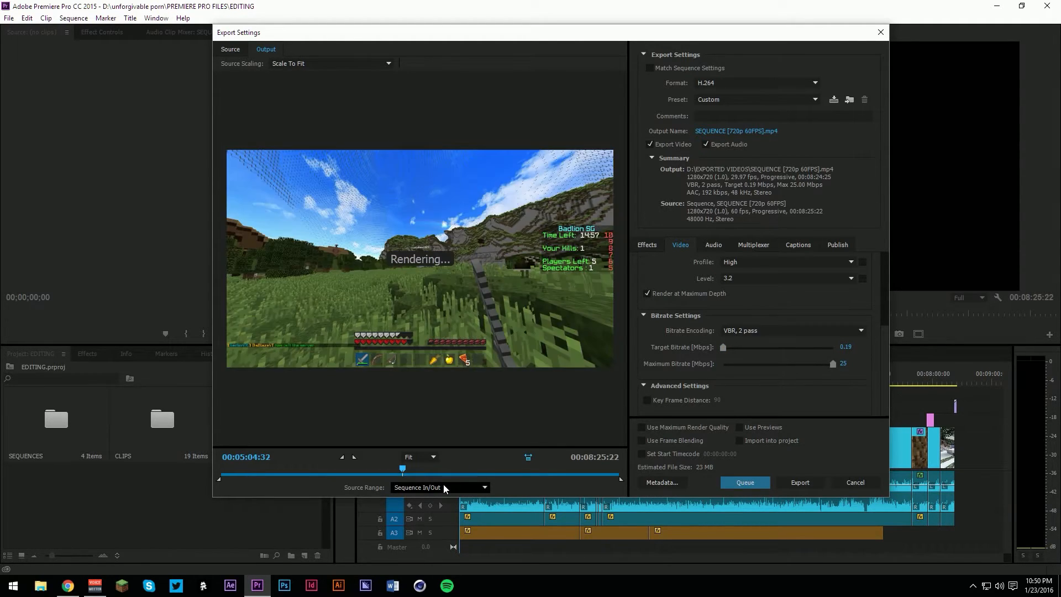
{"action": "left_click", "coordinate": [440, 487]}
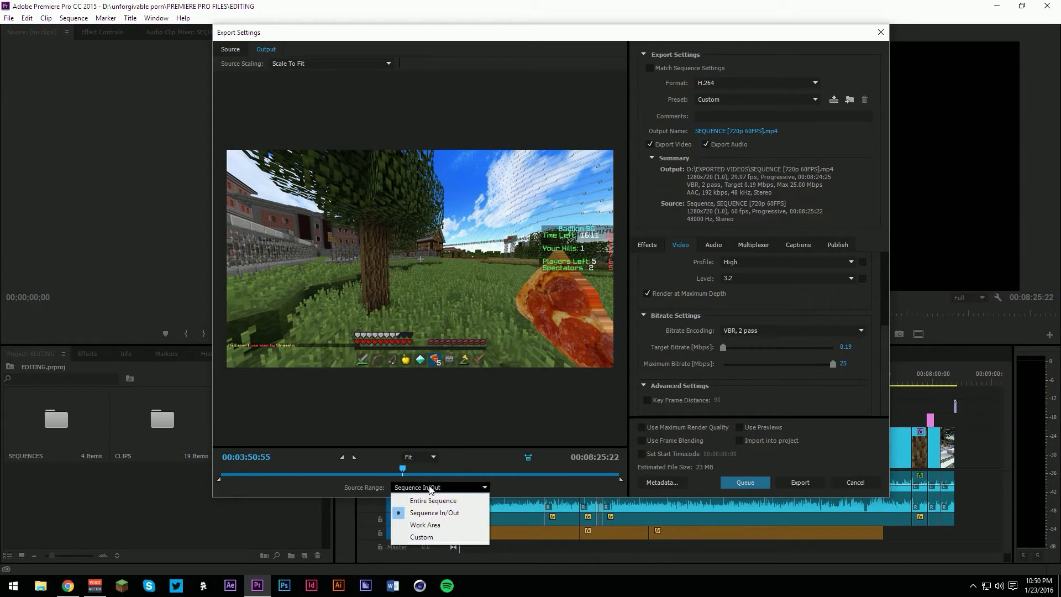
{"action": "left_click", "coordinate": [434, 513]}
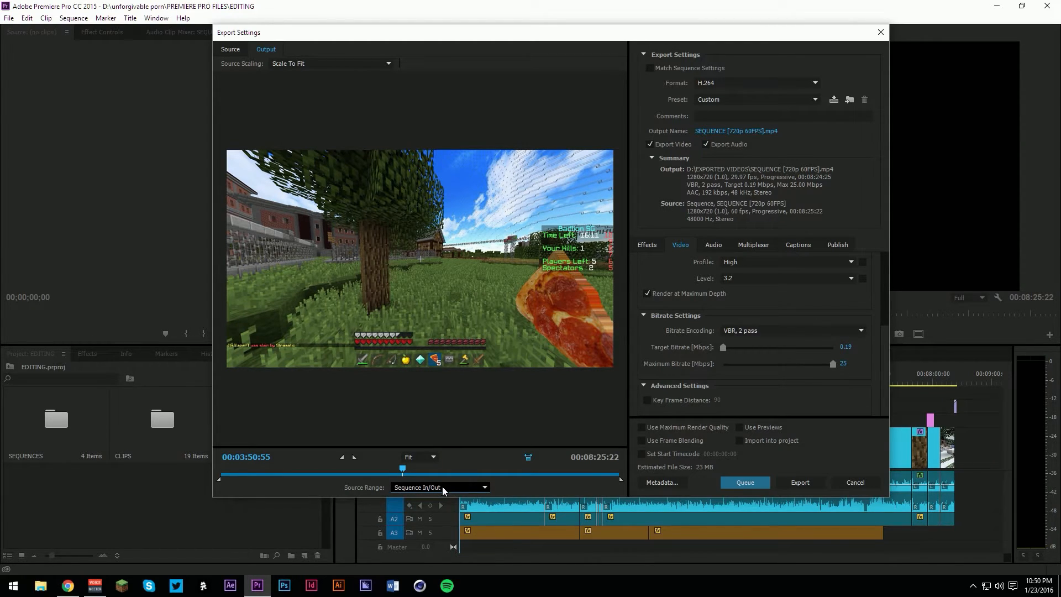
{"action": "left_click_drag", "start_coordinate": [402, 467], "coordinate": [551, 467]}
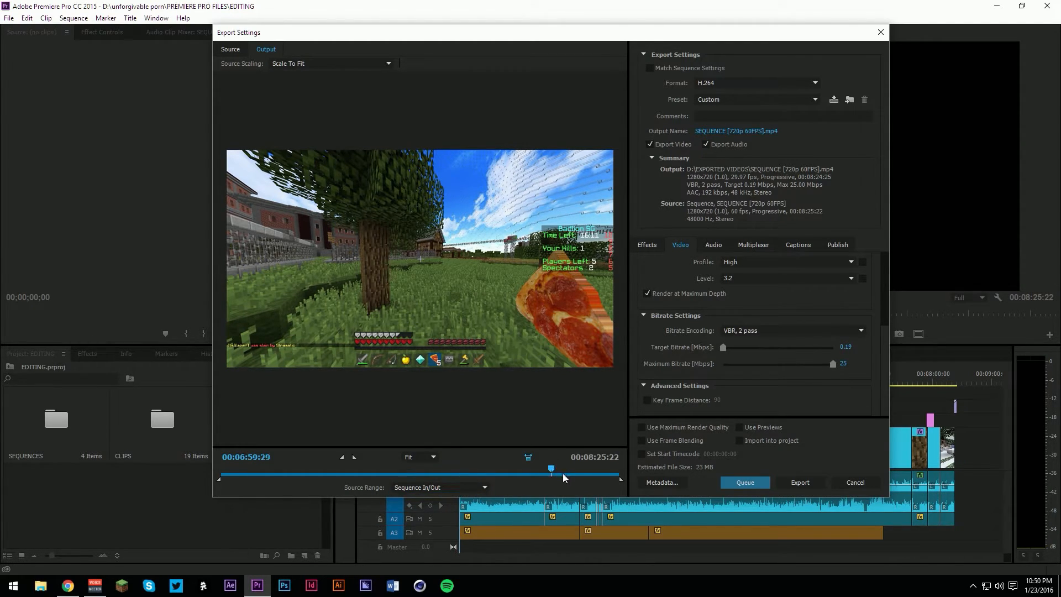
{"action": "left_click_drag", "start_coordinate": [552, 468], "coordinate": [579, 468]}
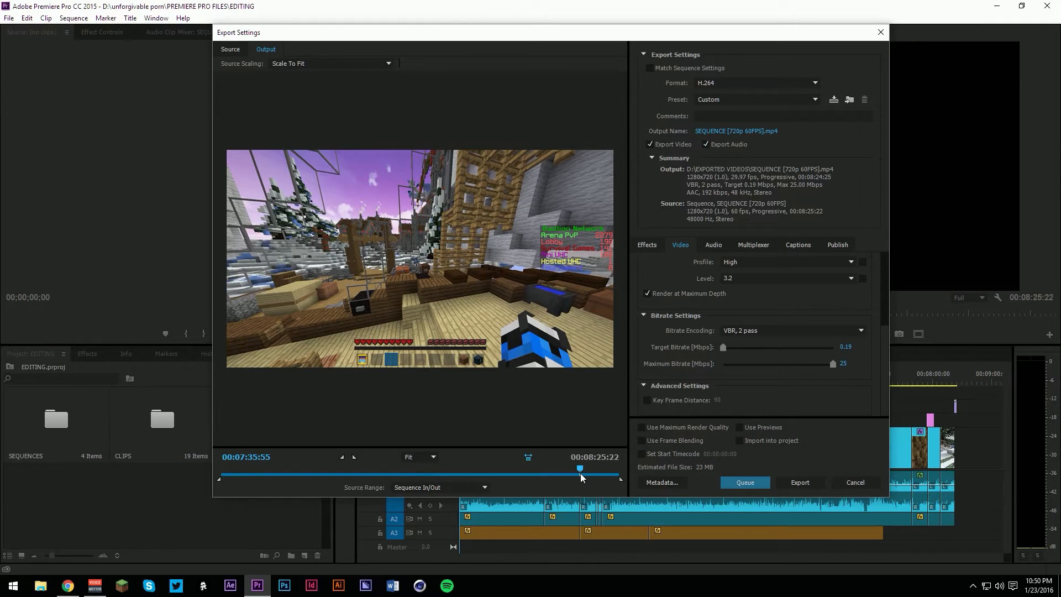
{"action": "mouse_move", "coordinate": [748, 358]}
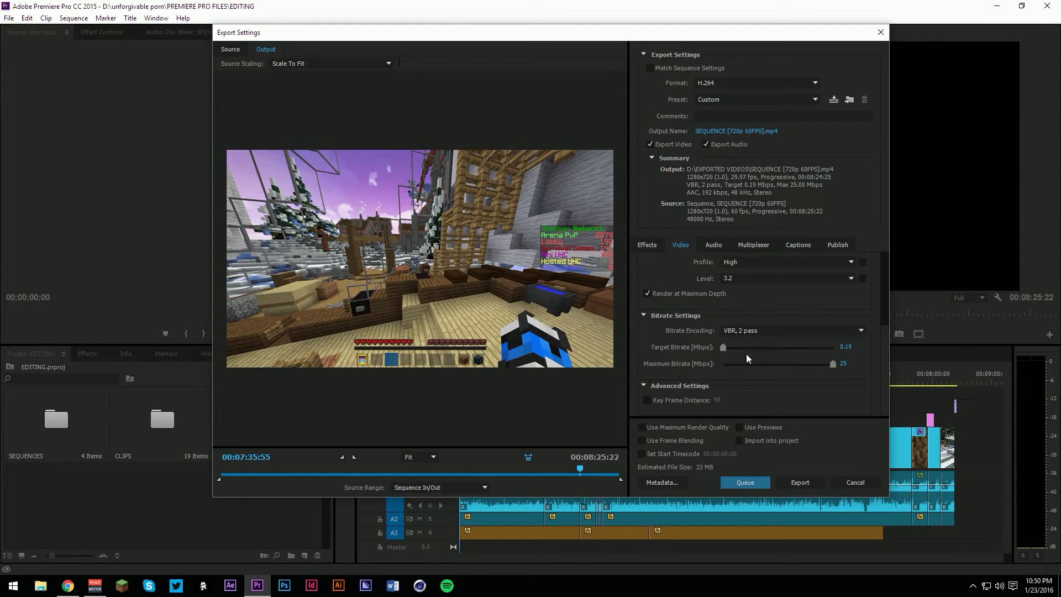
Slide the target bitrate between 25 and under 1 Mbps, settling at 7 Mbps (≈433 MB)
{"action": "left_click_drag", "start_coordinate": [723, 346], "coordinate": [826, 346]}
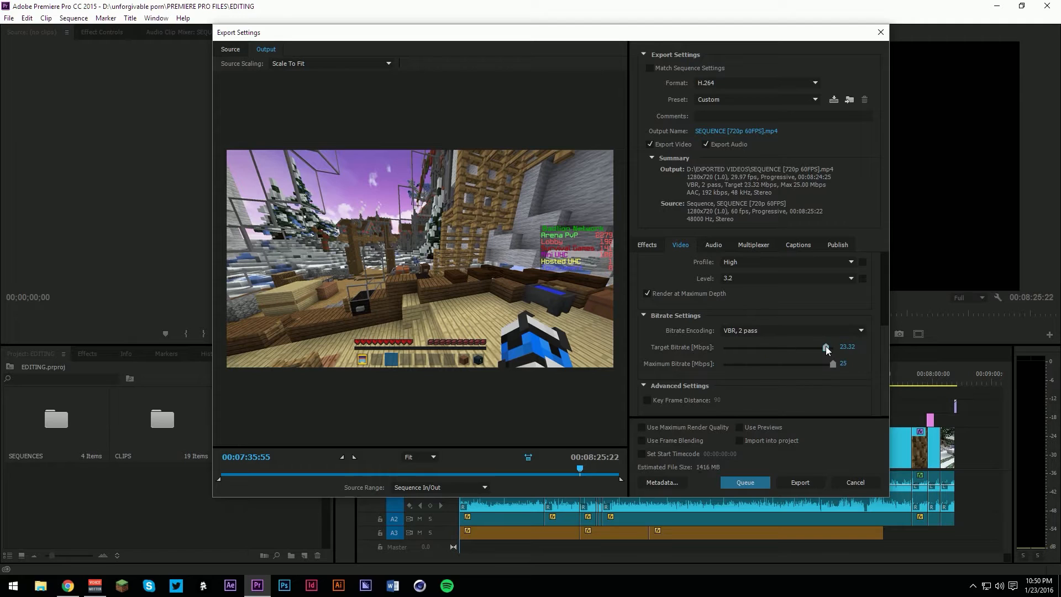
{"action": "left_click_drag", "start_coordinate": [822, 347], "coordinate": [853, 347]}
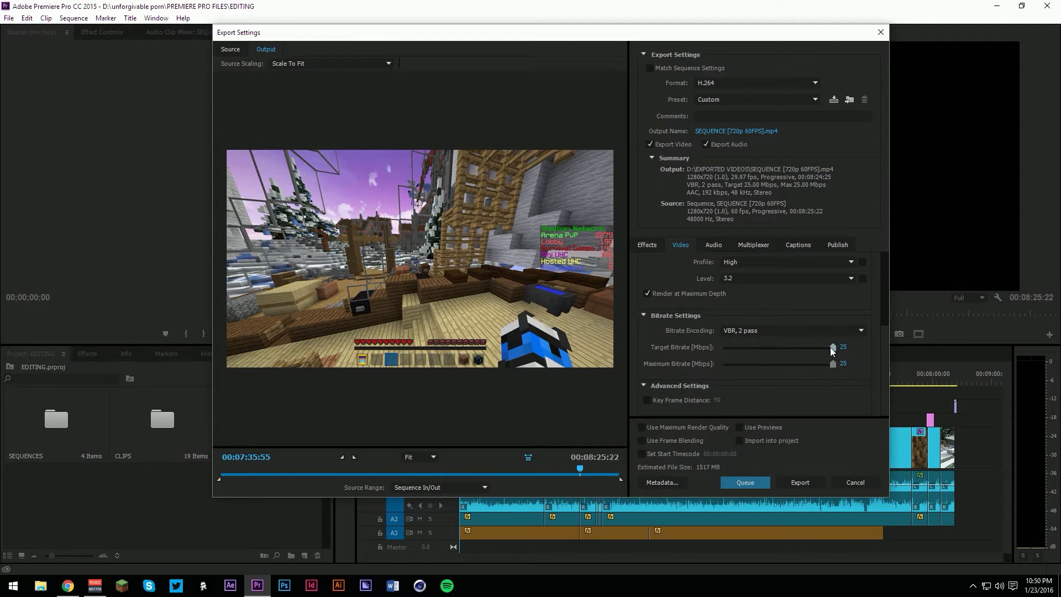
{"action": "left_click_drag", "start_coordinate": [831, 347], "coordinate": [726, 347]}
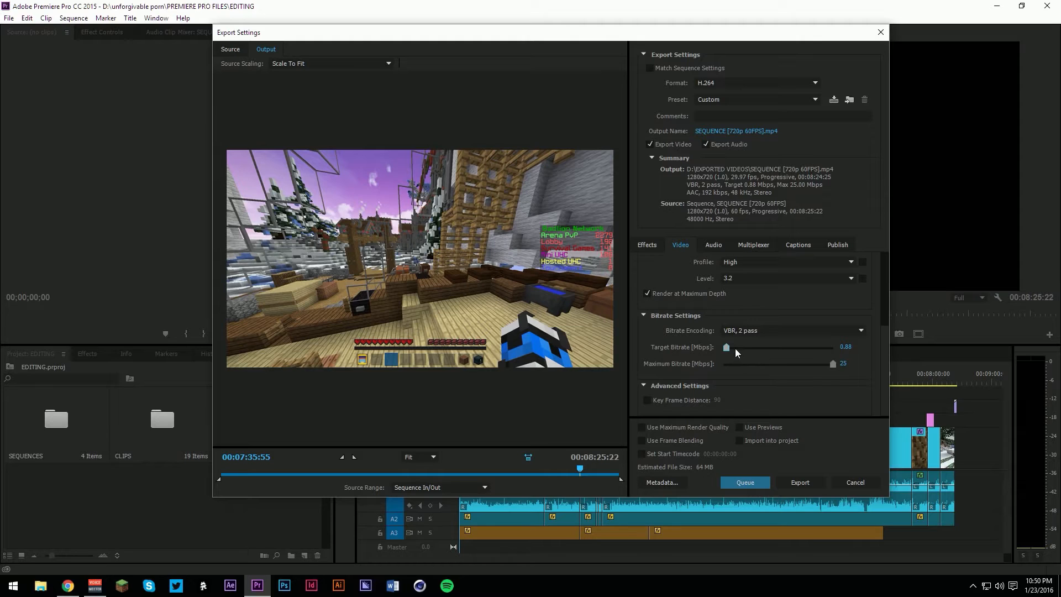
{"action": "left_click_drag", "start_coordinate": [726, 347], "coordinate": [832, 347]}
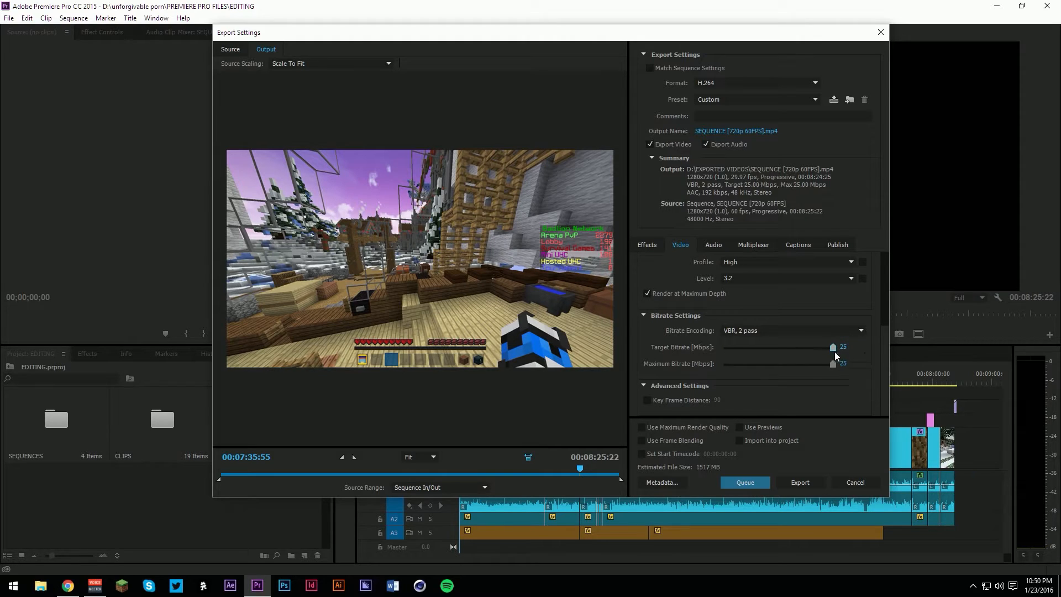
{"action": "left_click_drag", "start_coordinate": [832, 347], "coordinate": [739, 347]}
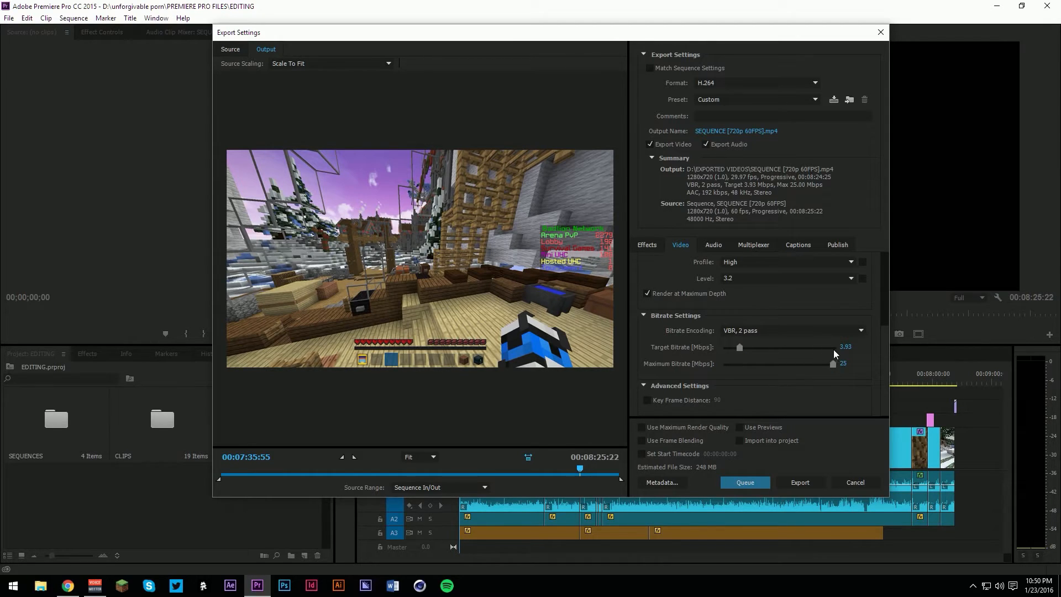
{"action": "left_click", "coordinate": [847, 347]}
{"action": "type", "text": "7"}
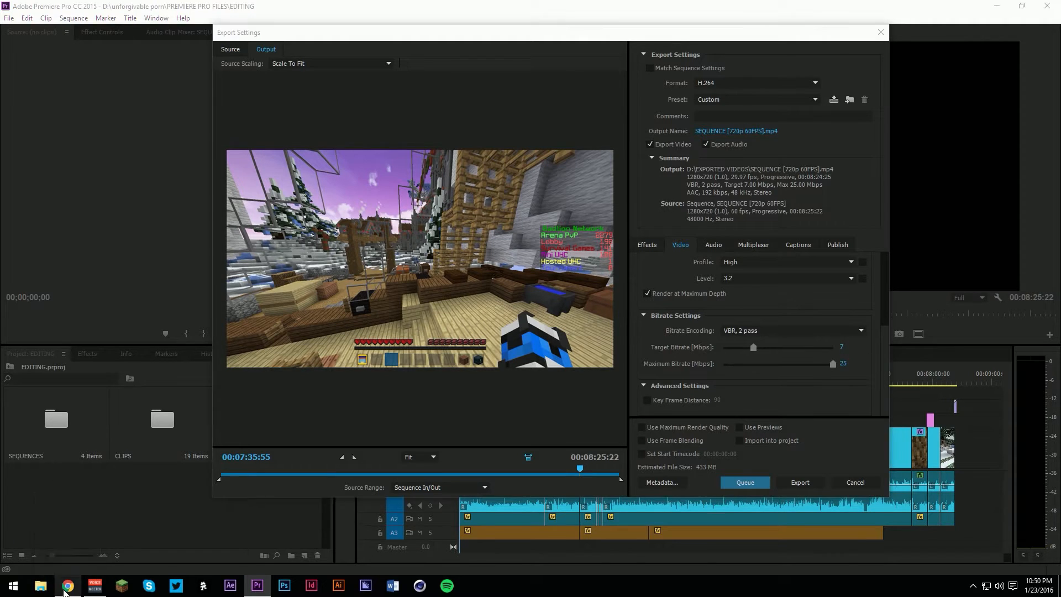
Check YouTube's 720p bitrate table in Chrome, then nudge the target bitrate to 7.5 Mbps (≈463 MB)
{"action": "left_click", "coordinate": [65, 585]}
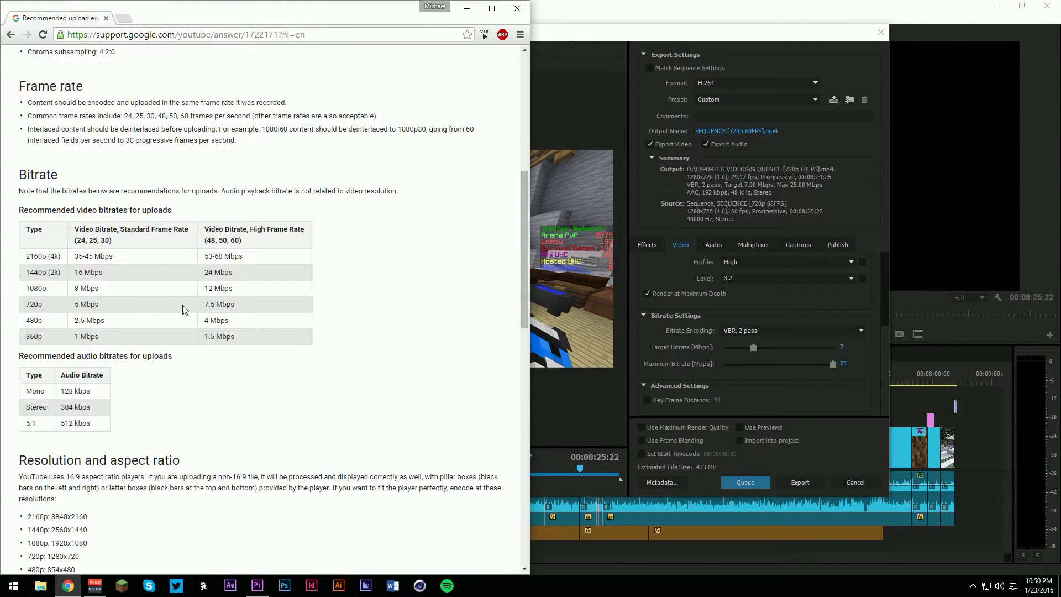
{"action": "double_click", "coordinate": [218, 304]}
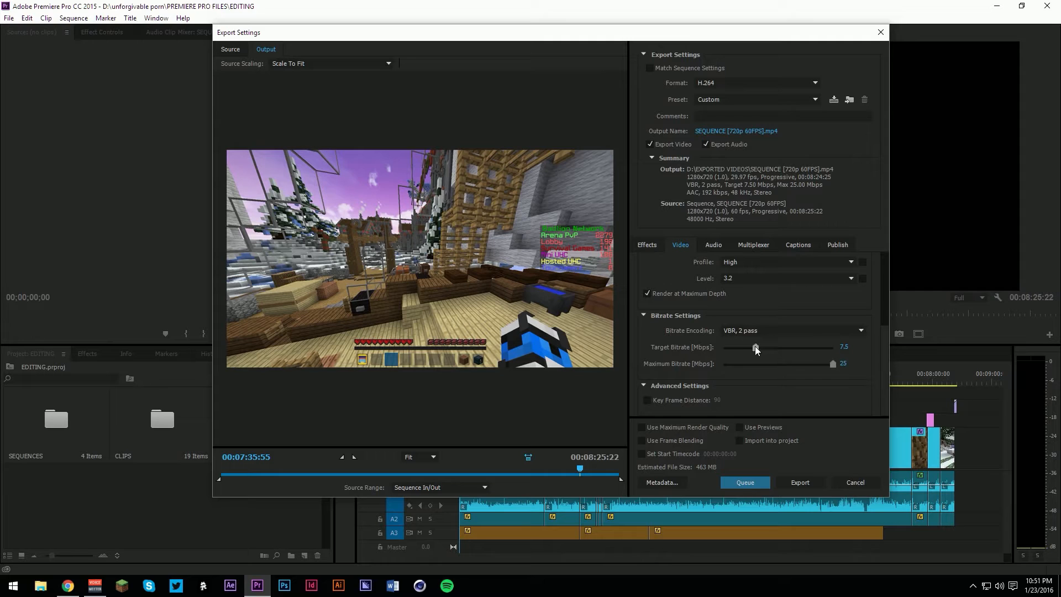
{"action": "left_click_drag", "start_coordinate": [755, 346], "coordinate": [756, 347]}
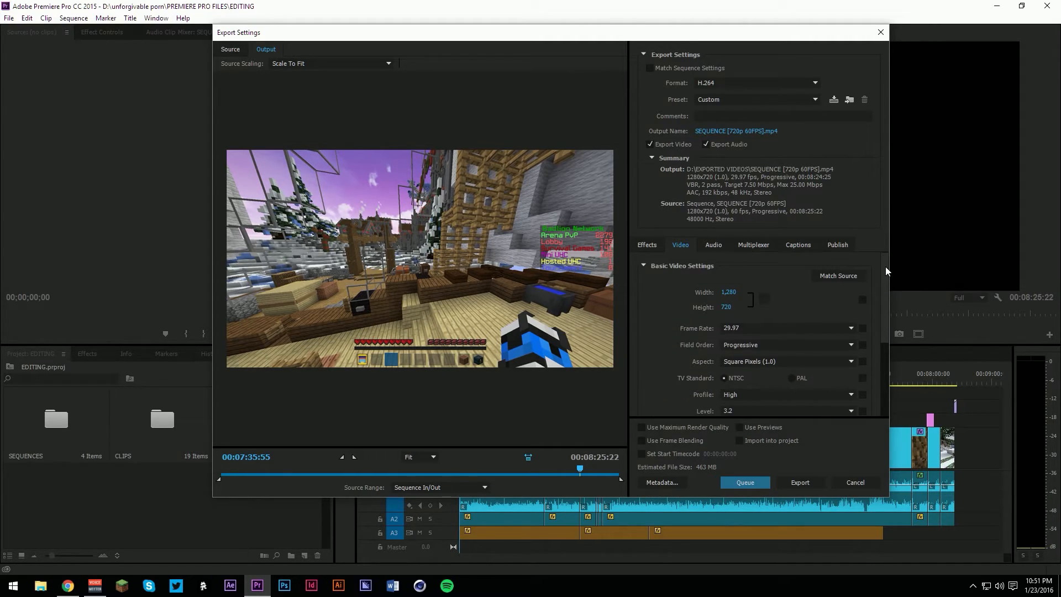
Enable 'Use Maximum Render Quality' for the 1280×720 H.264 export
{"action": "scroll", "scroll_direction": "down", "scroll_amount": 3}
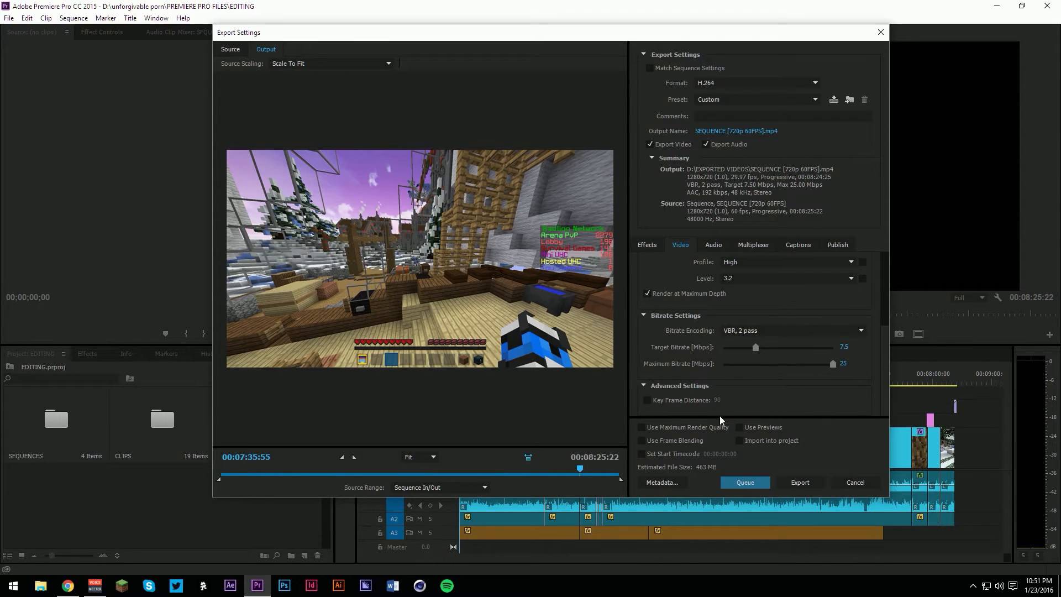
{"action": "left_click", "coordinate": [641, 428]}
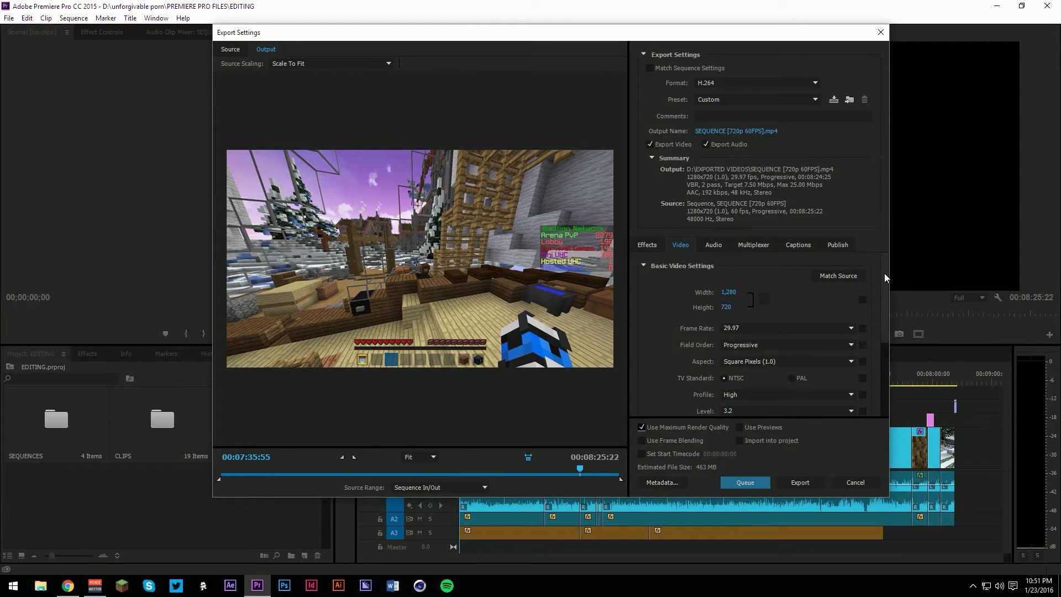
{"action": "scroll", "scroll_direction": "down", "scroll_amount": 3}
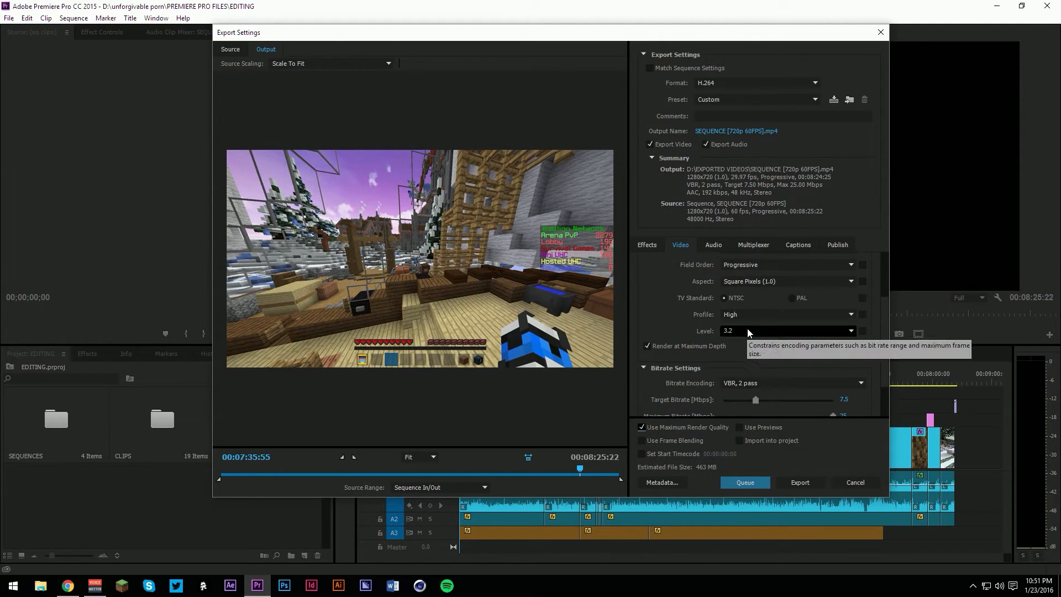
{"action": "mouse_move", "coordinate": [909, 349]}
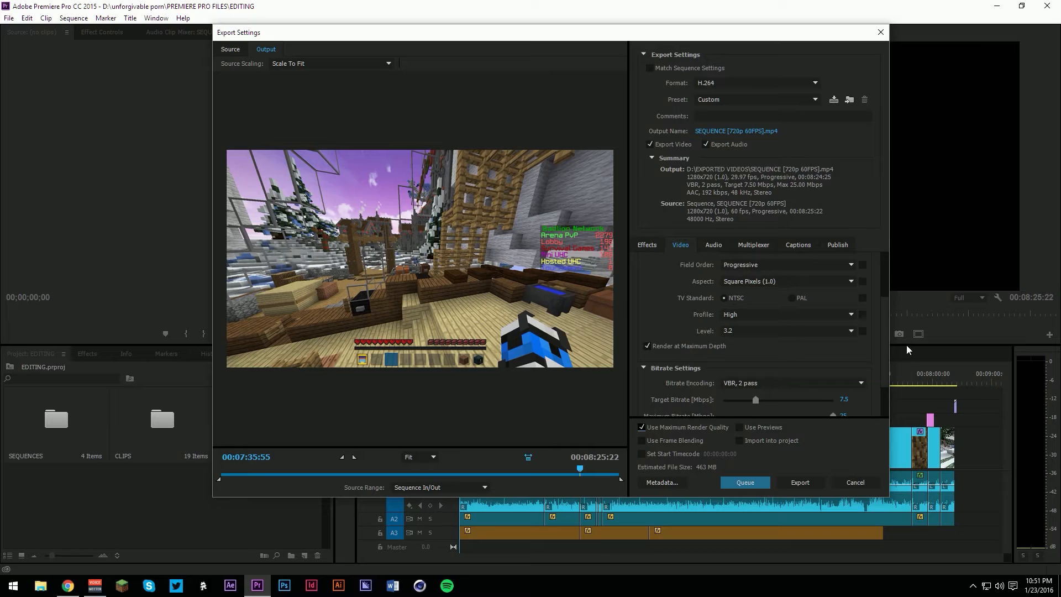
{"action": "scroll", "scroll_direction": "down", "scroll_amount": 3}
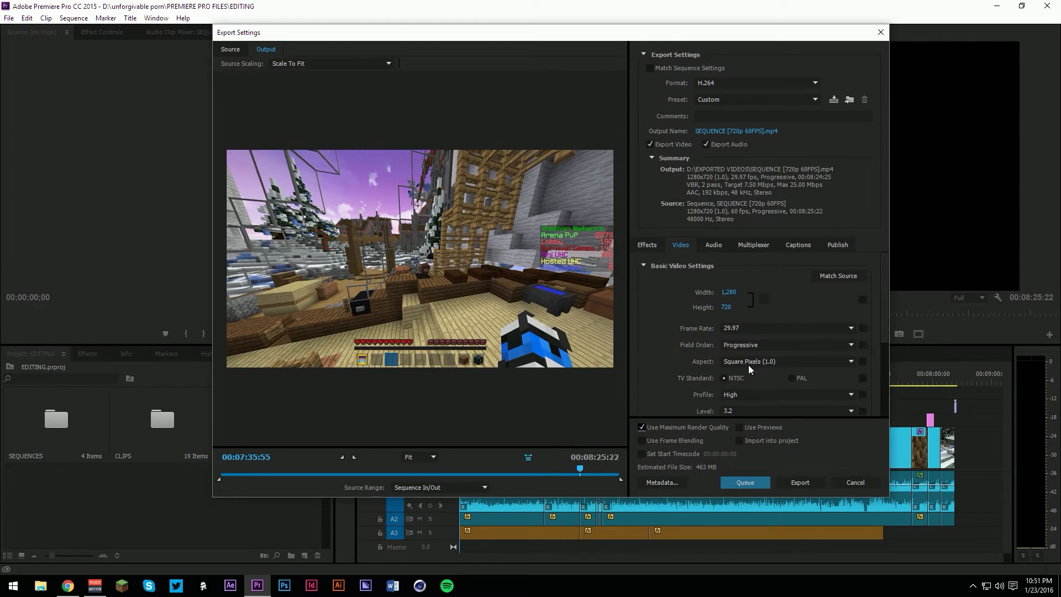
Set 30 fps and check YouTube's 720p bitrate recommendation for a 5 Mbps target
{"action": "left_click", "coordinate": [788, 327]}
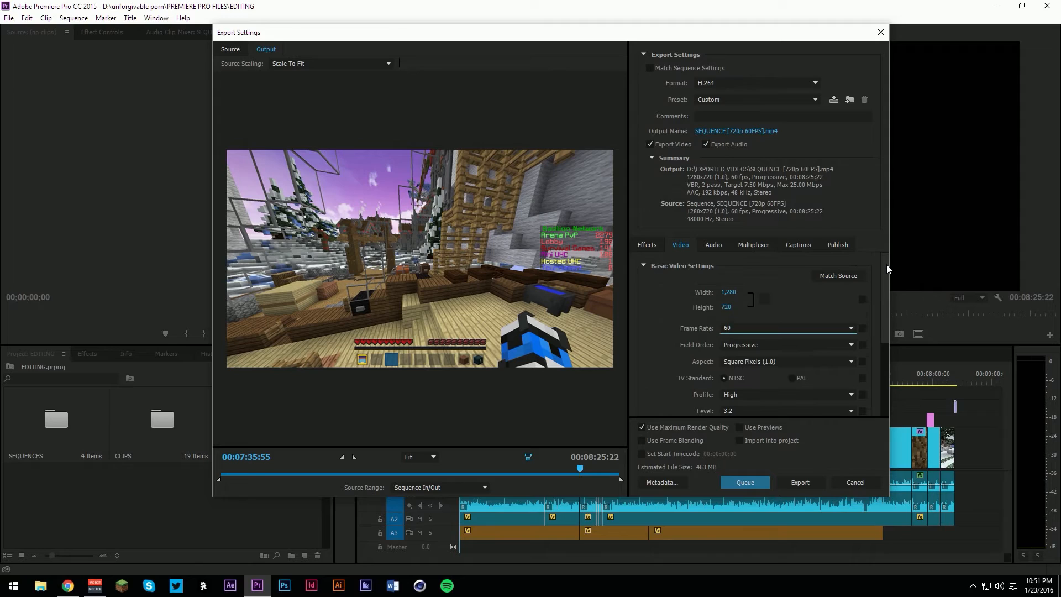
{"action": "mouse_move", "coordinate": [882, 267]}
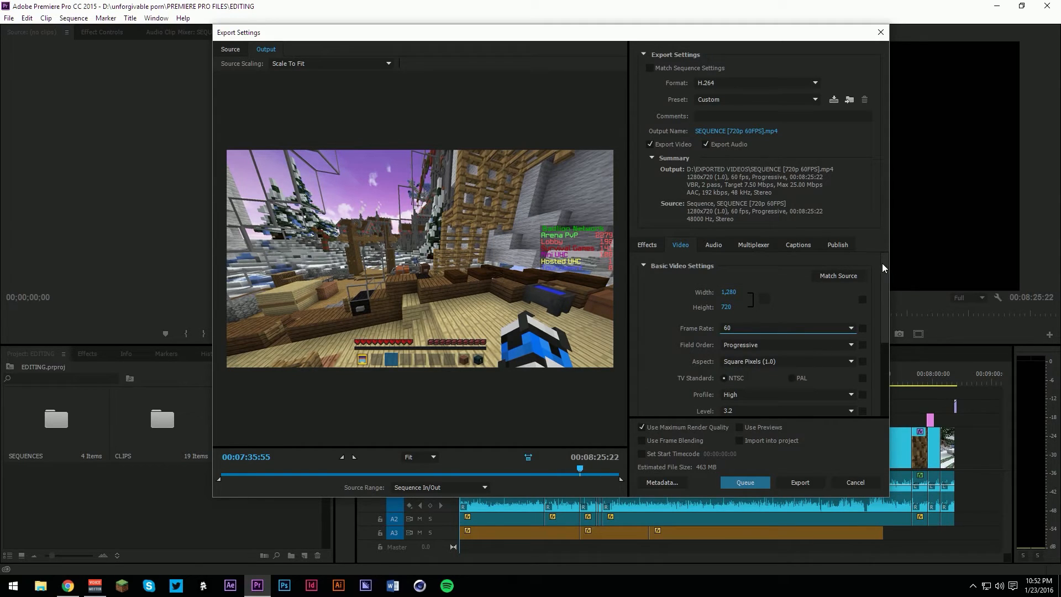
{"action": "left_click", "coordinate": [849, 329]}
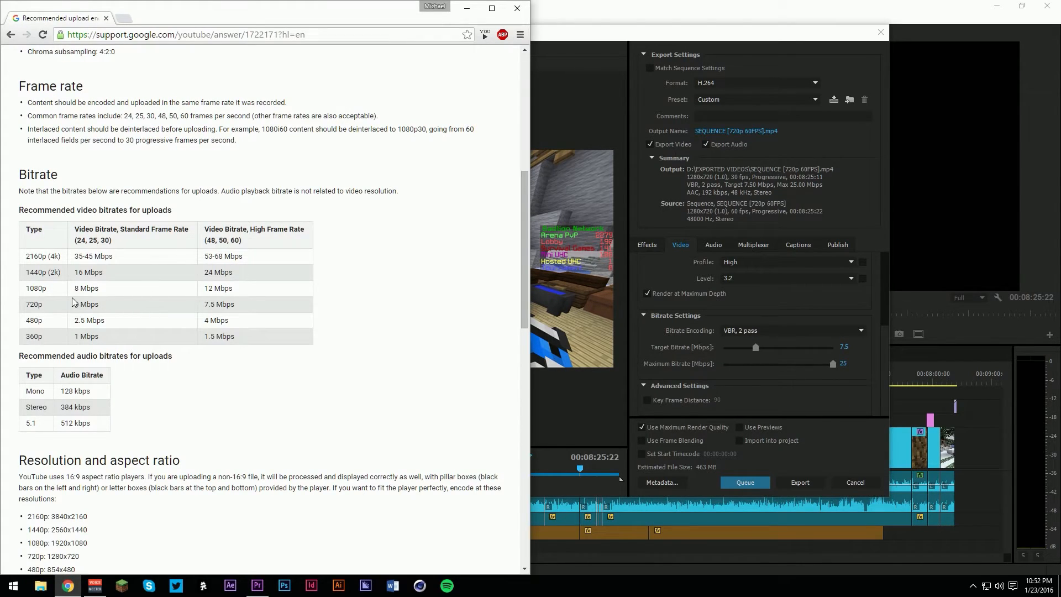
{"action": "double_click", "coordinate": [89, 304]}
{"action": "type", "text": "5"}
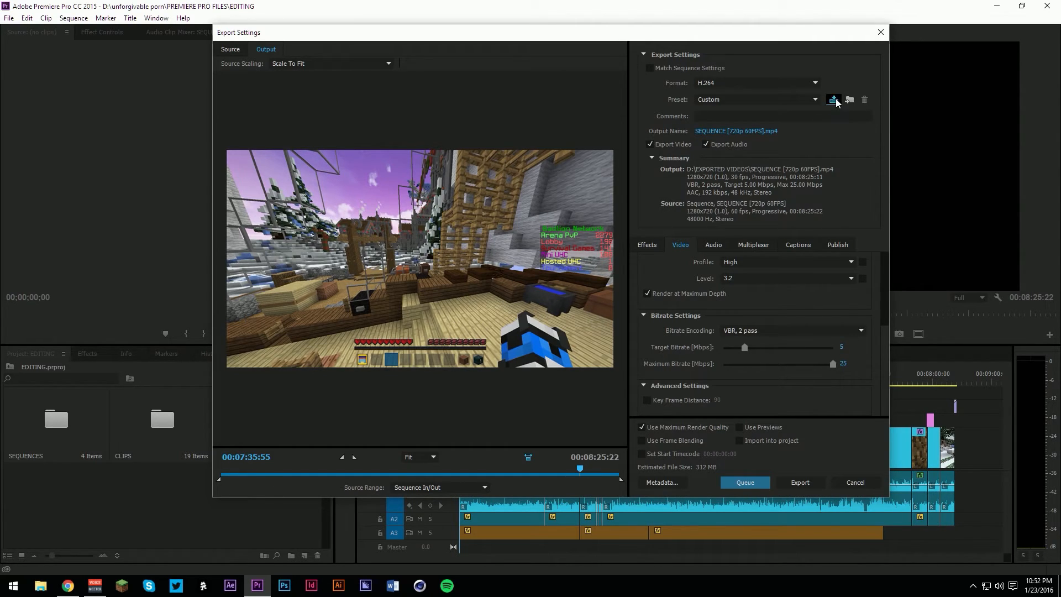
Save the settings as a preset and apply '720P 60FPS' (60 fps, 7 Mbps)
{"action": "left_click", "coordinate": [833, 100]}
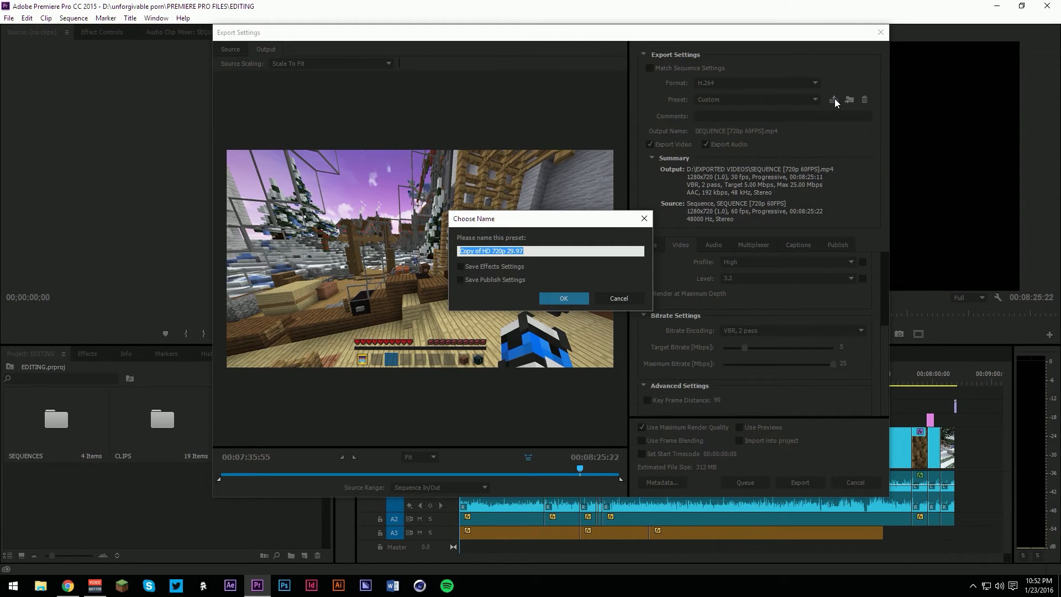
{"action": "mouse_move", "coordinate": [579, 299]}
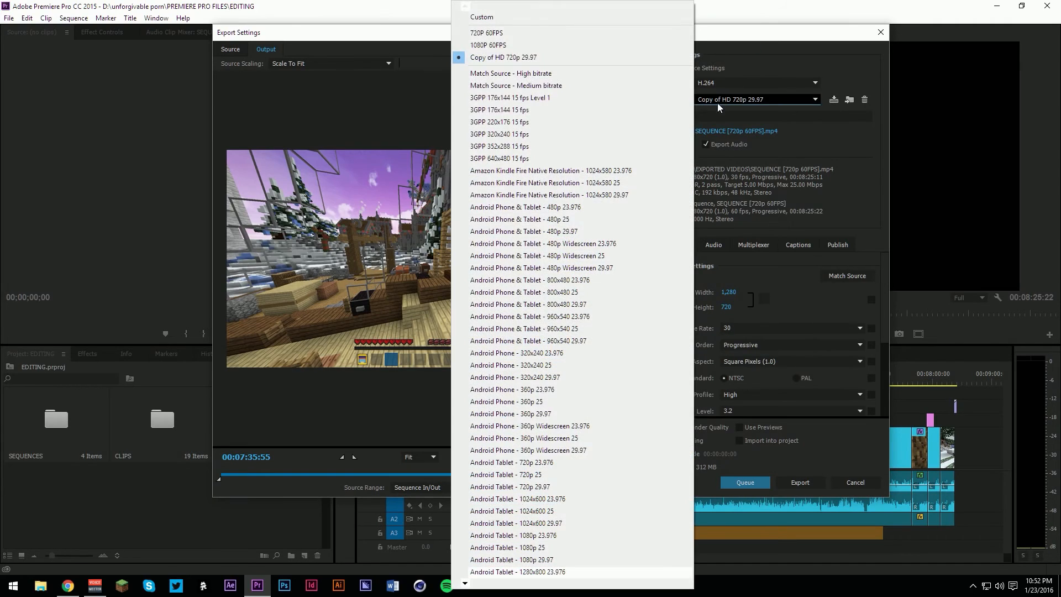
{"action": "left_click", "coordinate": [864, 99]}
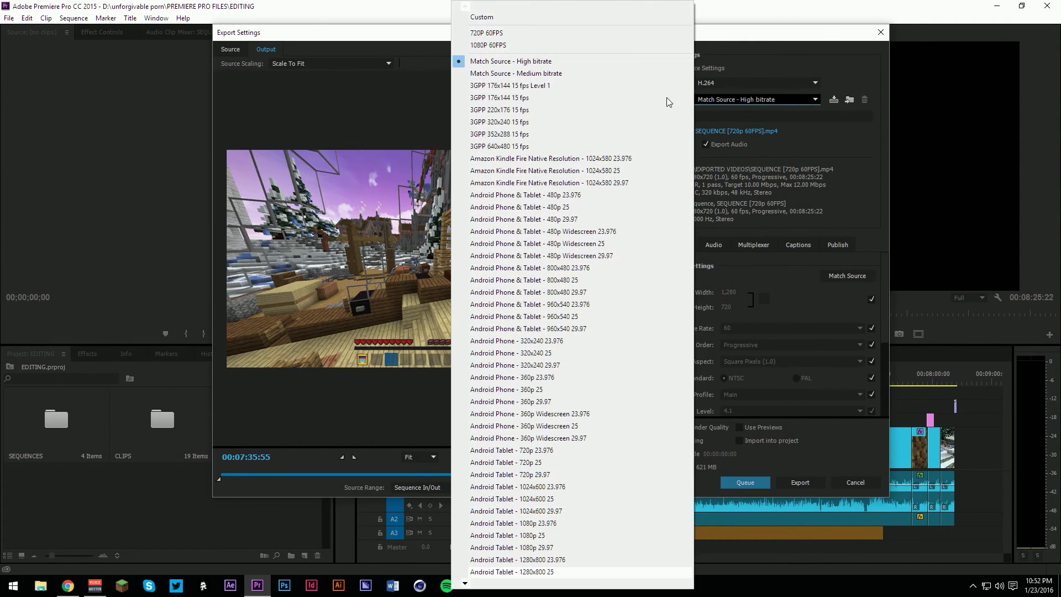
{"action": "left_click", "coordinate": [485, 32]}
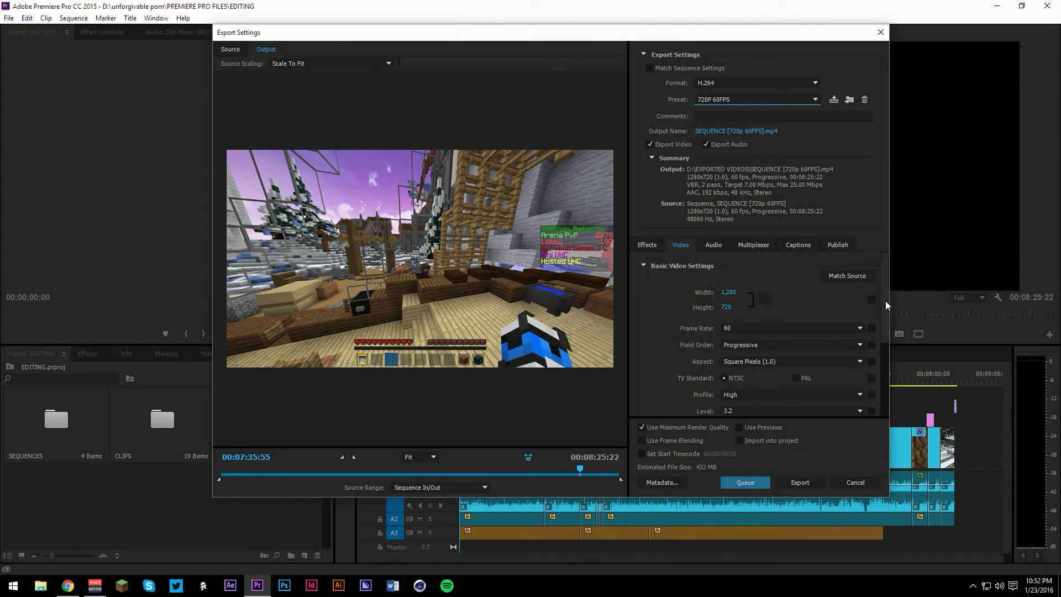
{"action": "mouse_move", "coordinate": [908, 246]}
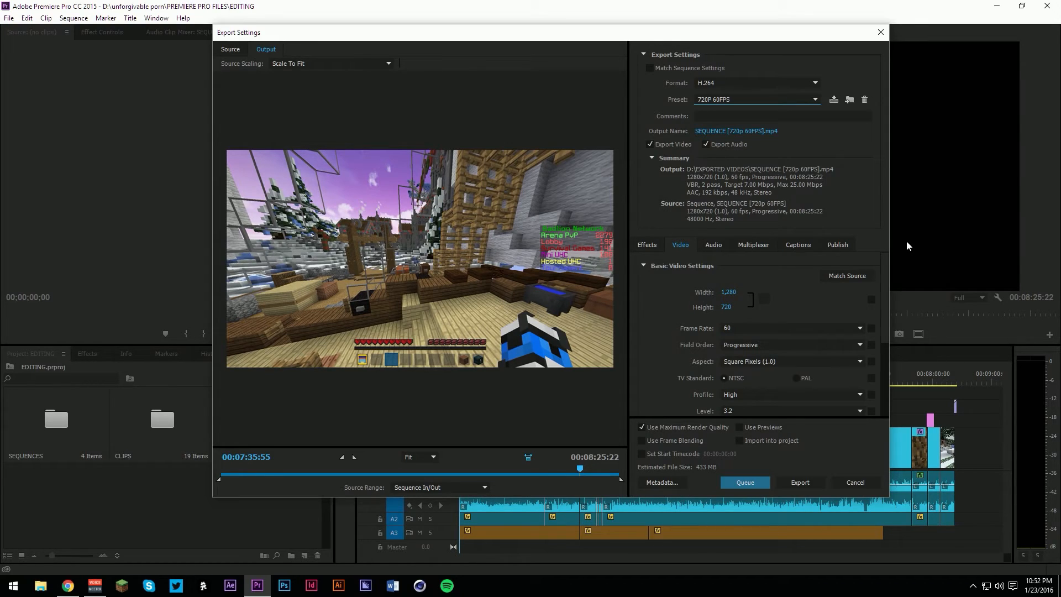
Review the bitrate settings and export the 720p 60fps sequence
{"action": "scroll", "scroll_direction": "down", "scroll_amount": 3}
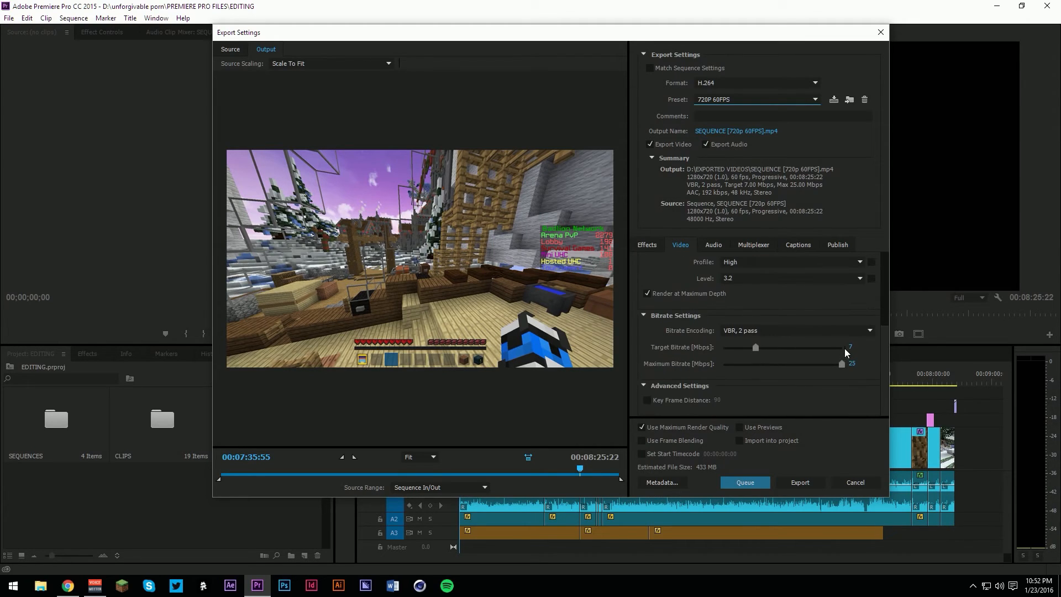
{"action": "mouse_move", "coordinate": [883, 359]}
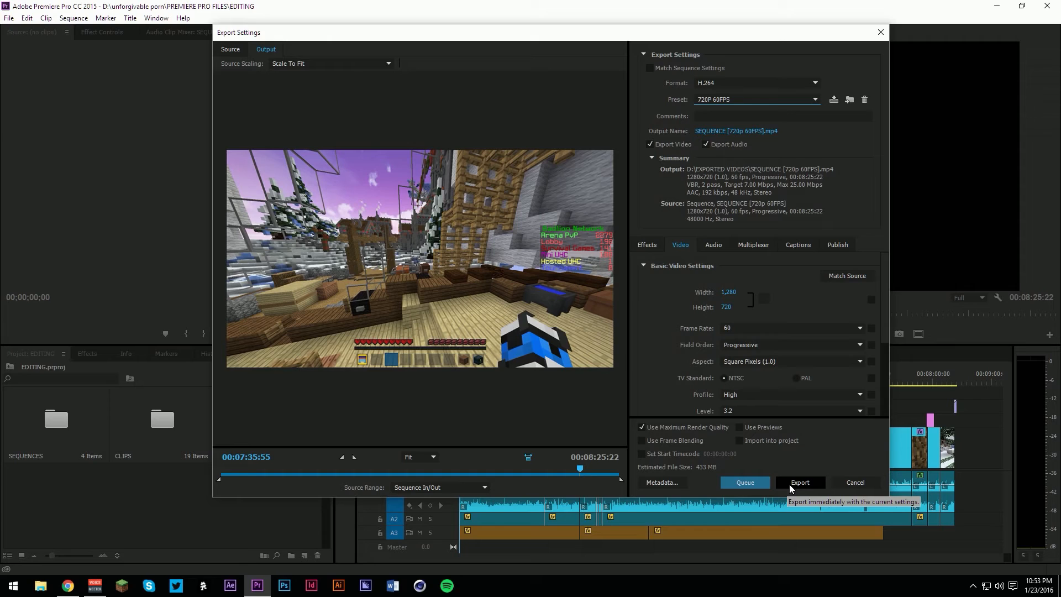
{"action": "left_click", "coordinate": [800, 483]}
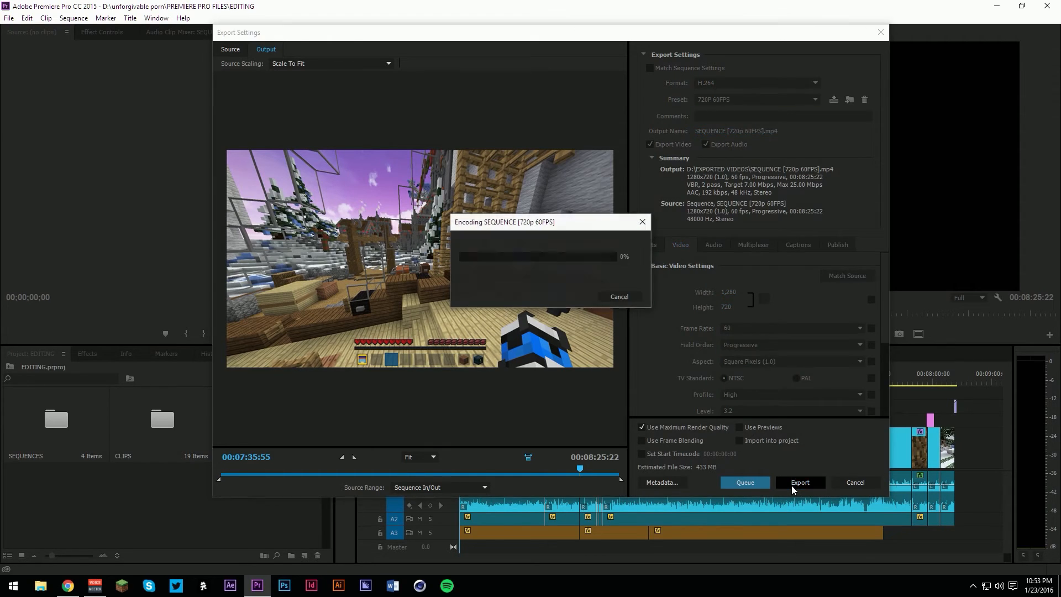
{"action": "mouse_move", "coordinate": [582, 259]}
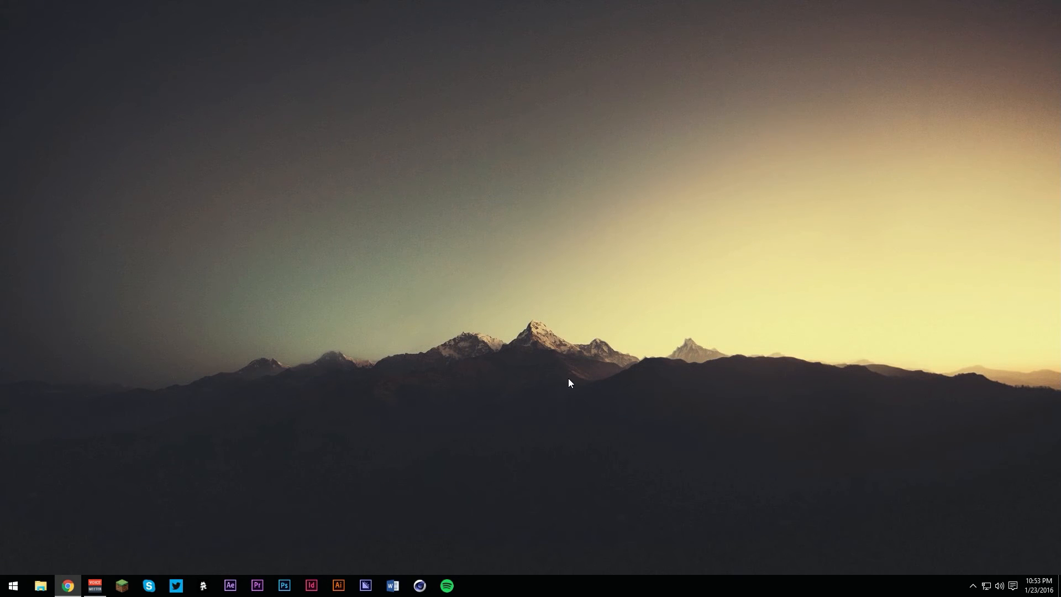
{"action": "mouse_move", "coordinate": [586, 388]}
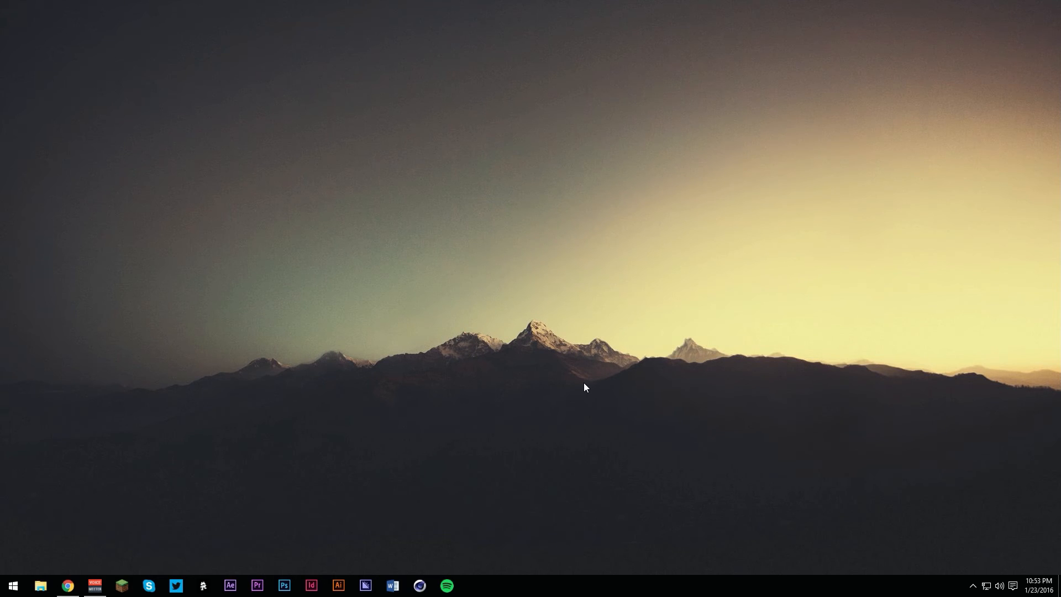
{"action": "mouse_move", "coordinate": [68, 586]}
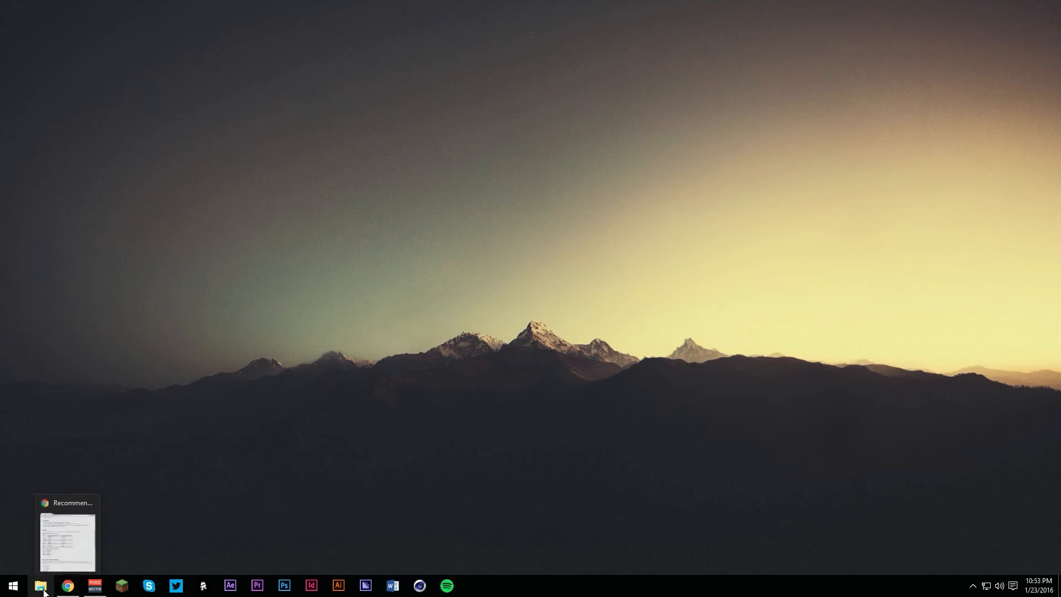
Open the Action! recorder window from the system tray overflow
{"action": "left_click", "coordinate": [40, 585]}
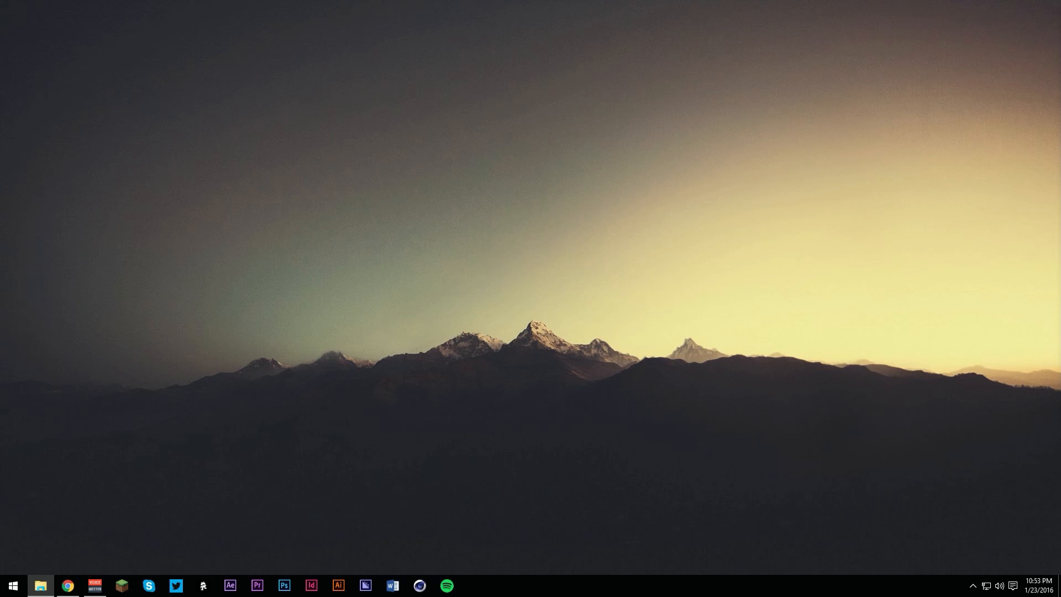
{"action": "mouse_move", "coordinate": [848, 523]}
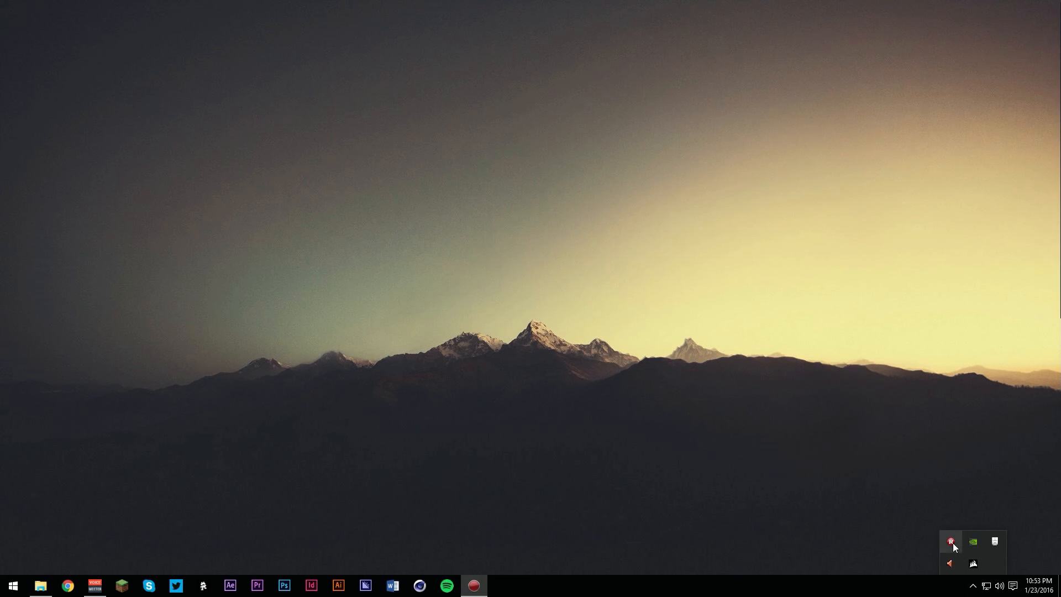
{"action": "left_click", "coordinate": [950, 541]}
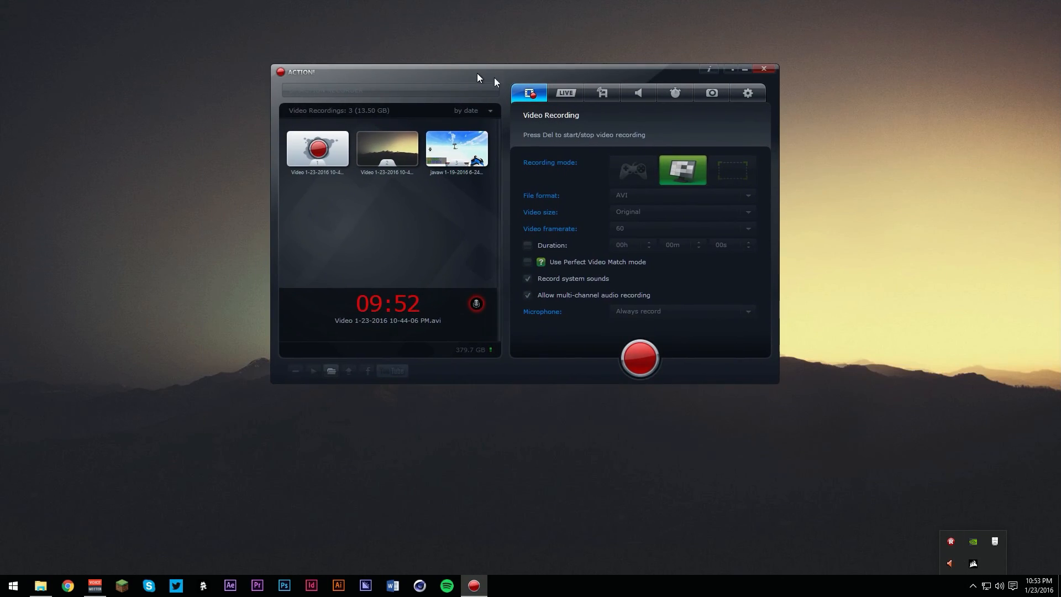